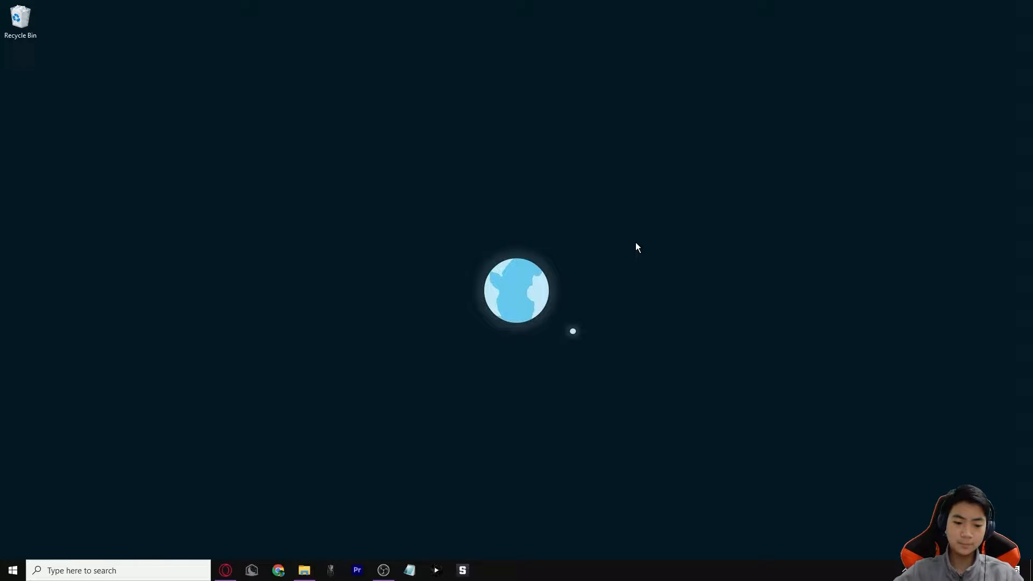
Step: Launch Opera GX, search Google for 'google colab', and open the Welcome To Colaboratory result
{"action": "right_click", "coordinate": [226, 570]}
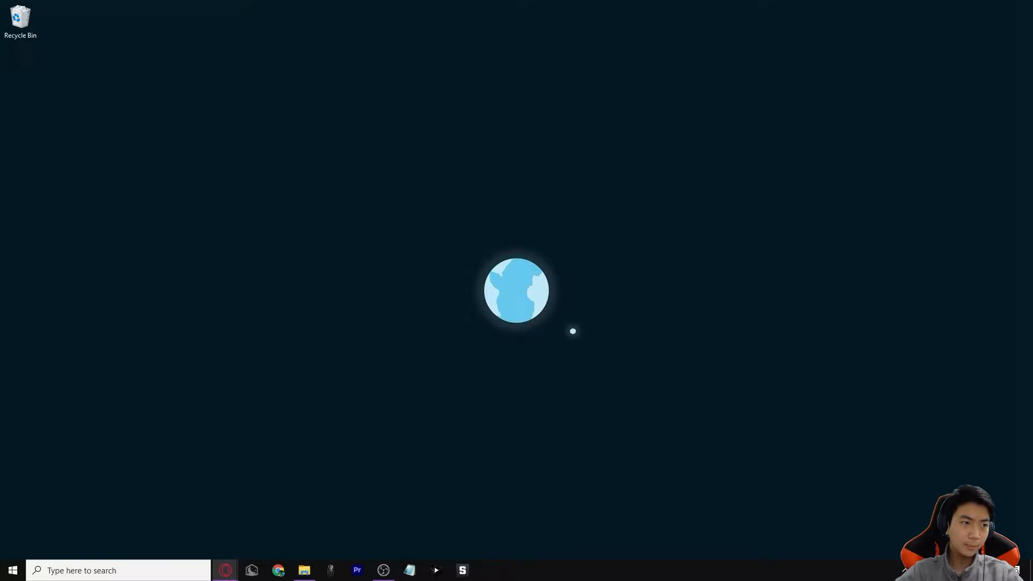
{"action": "left_click", "coordinate": [226, 571]}
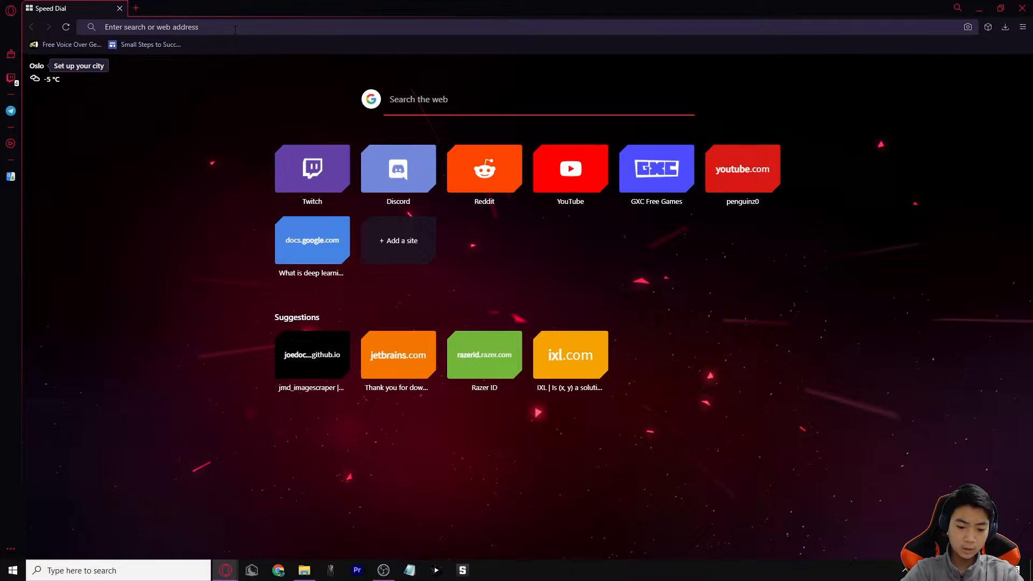
{"action": "type", "text": "google colab"}
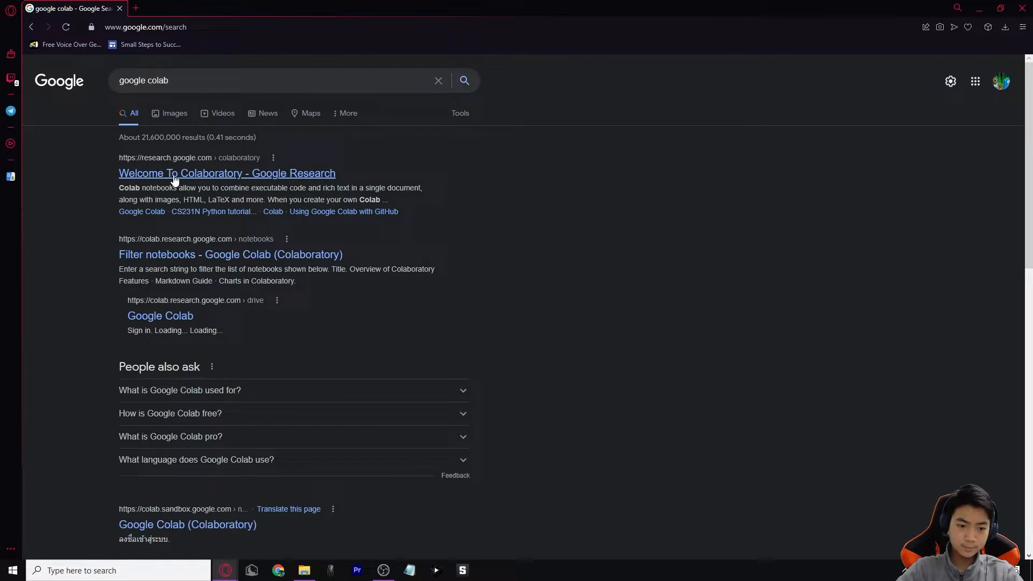
{"action": "left_click", "coordinate": [227, 173]}
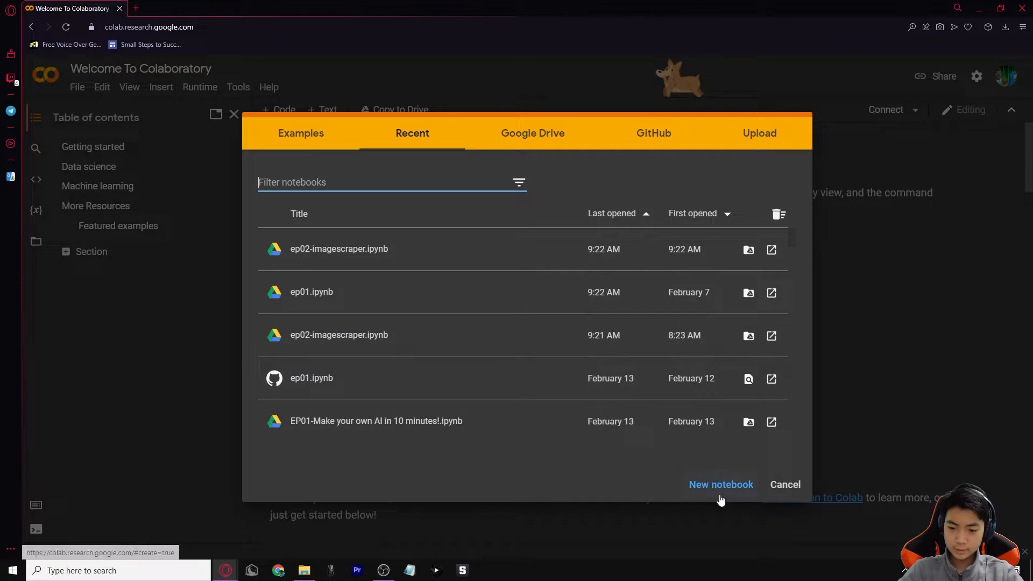
Step: Create a new blank Colab notebook and rename it ImageScrapingEp02.ipynb
{"action": "left_click", "coordinate": [720, 484]}
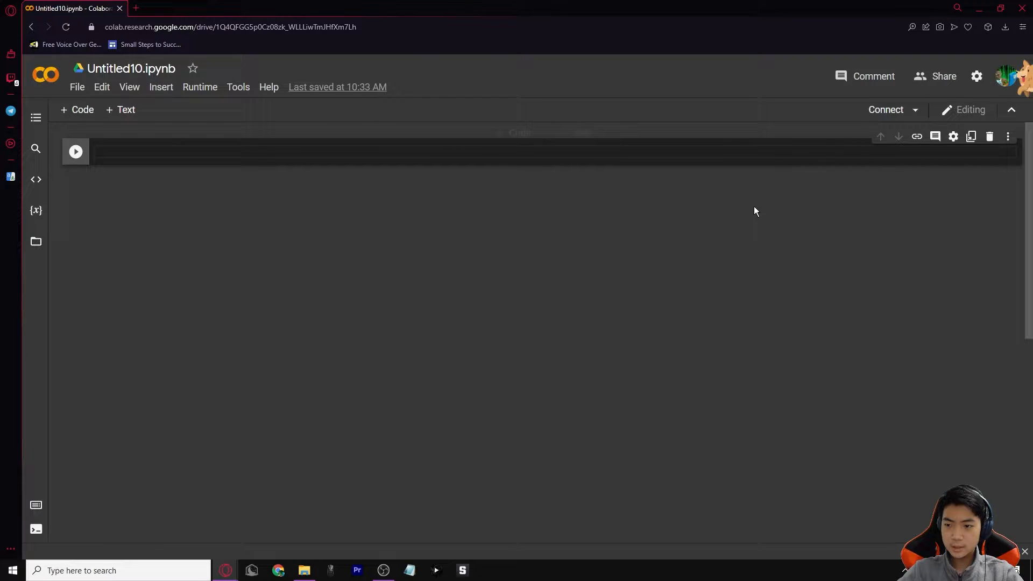
{"action": "mouse_move", "coordinate": [200, 128]}
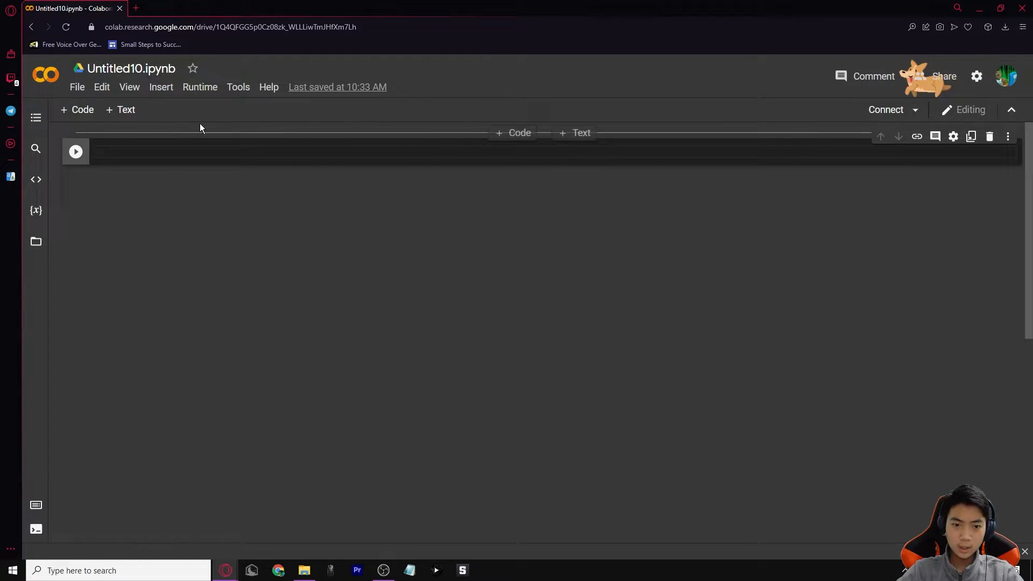
{"action": "left_click", "coordinate": [130, 69]}
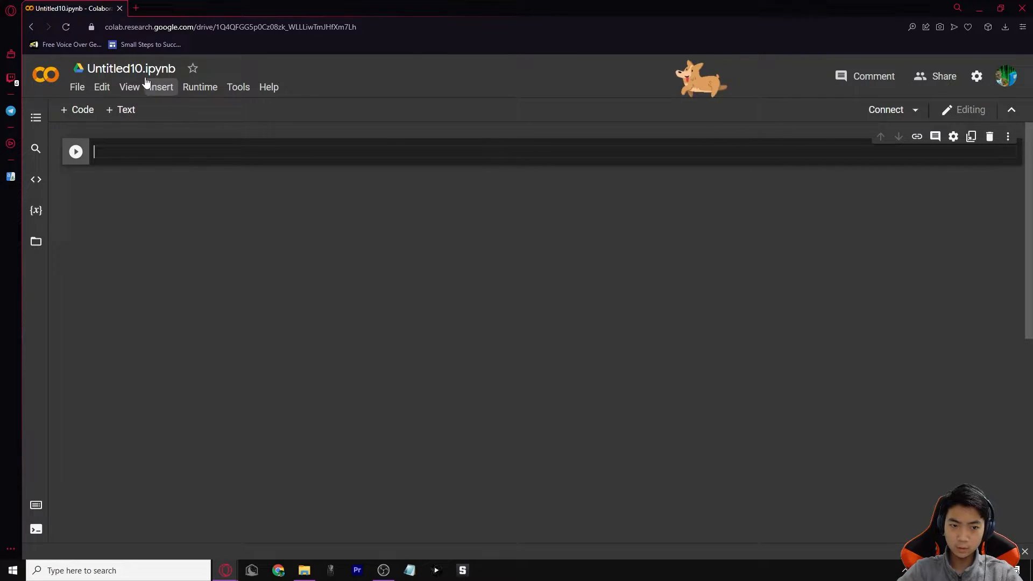
{"action": "left_click", "coordinate": [130, 69]}
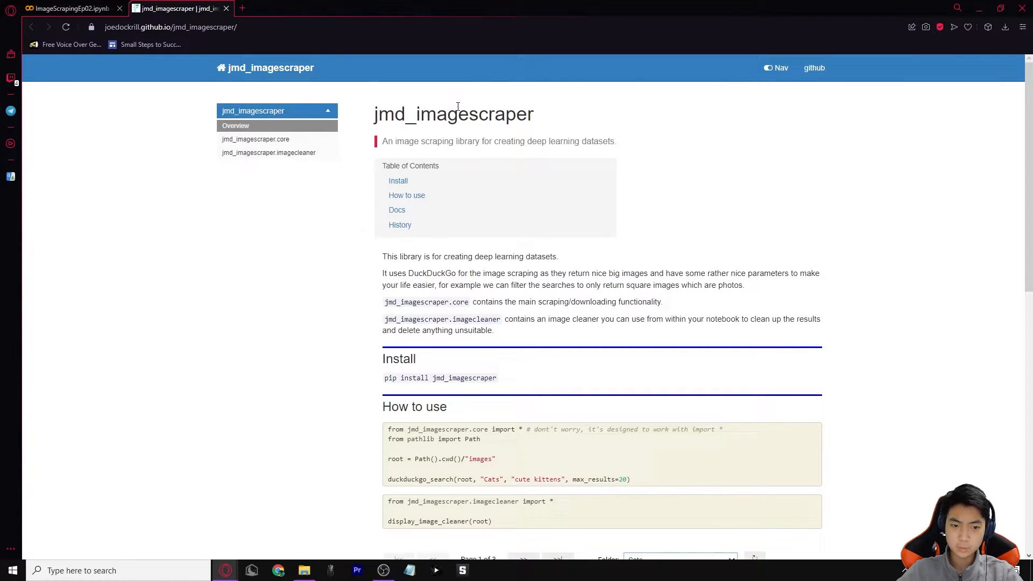
Step: Copy 'pip install jmd_imagescraper' from the docs page and return to the notebook tab
{"action": "left_click", "coordinate": [70, 8]}
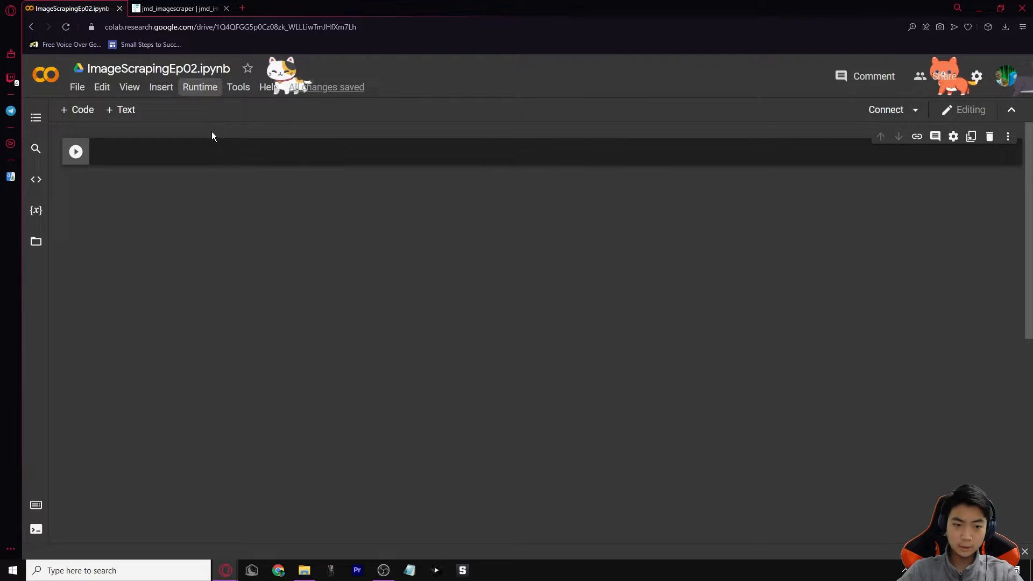
{"action": "left_click", "coordinate": [178, 8]}
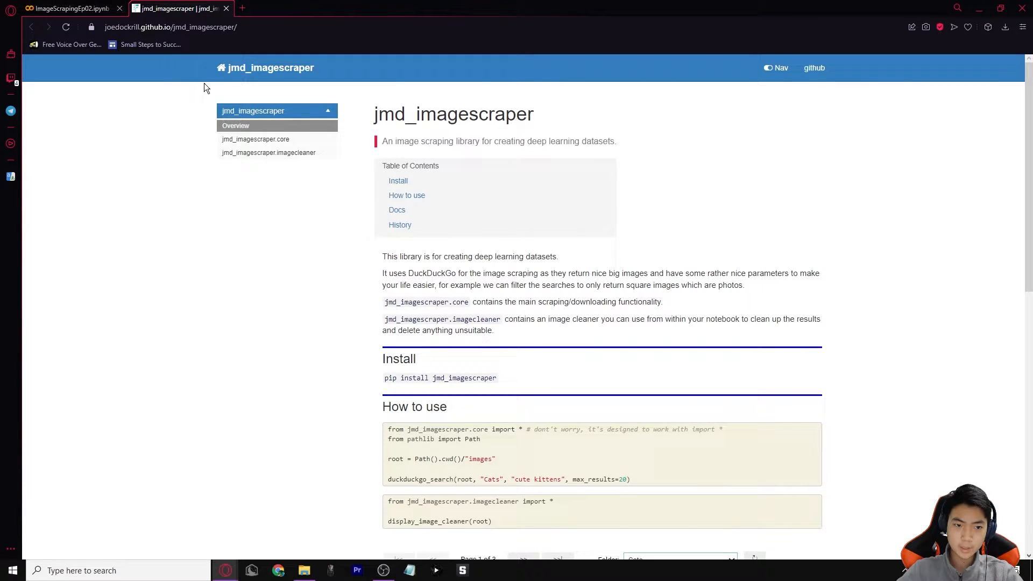
{"action": "left_click", "coordinate": [69, 8]}
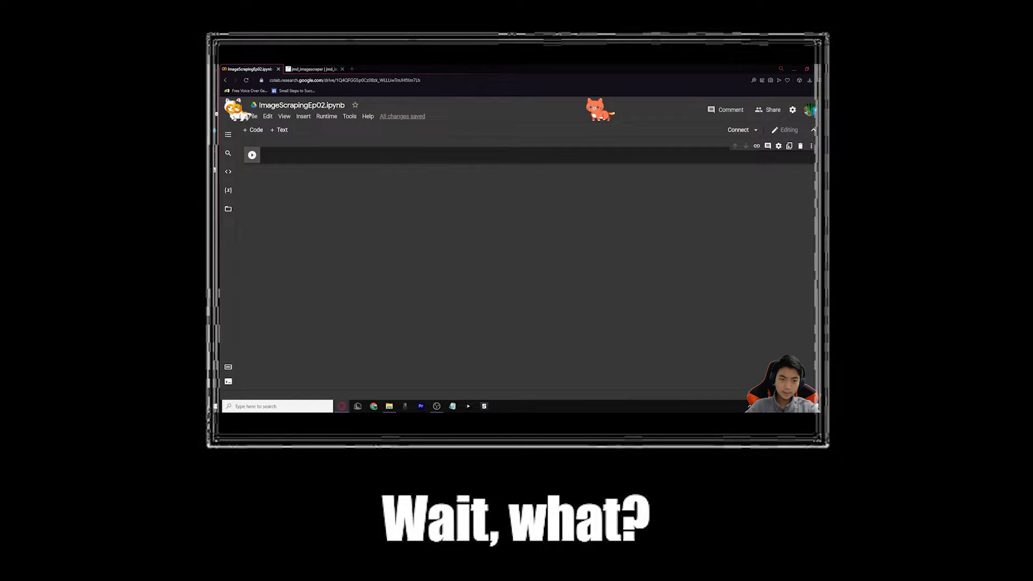
{"action": "left_click", "coordinate": [174, 8]}
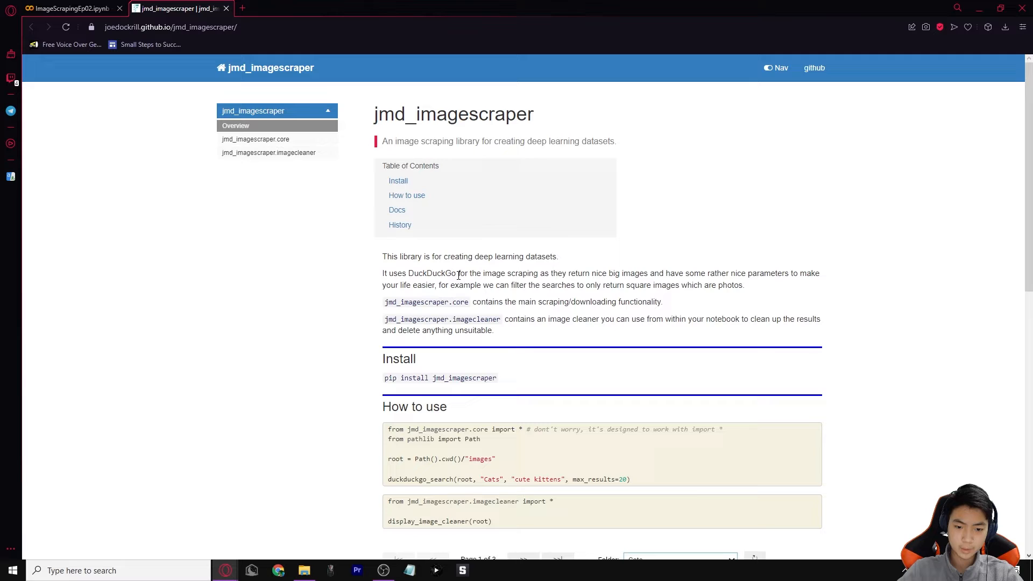
{"action": "scroll", "scroll_direction": "down", "scroll_amount": 3}
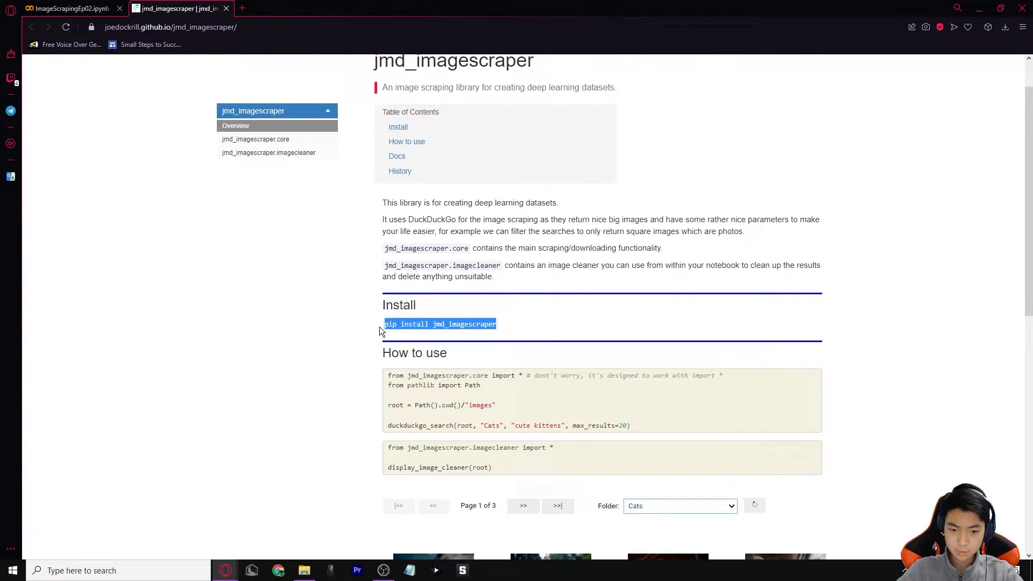
{"action": "left_click", "coordinate": [69, 8]}
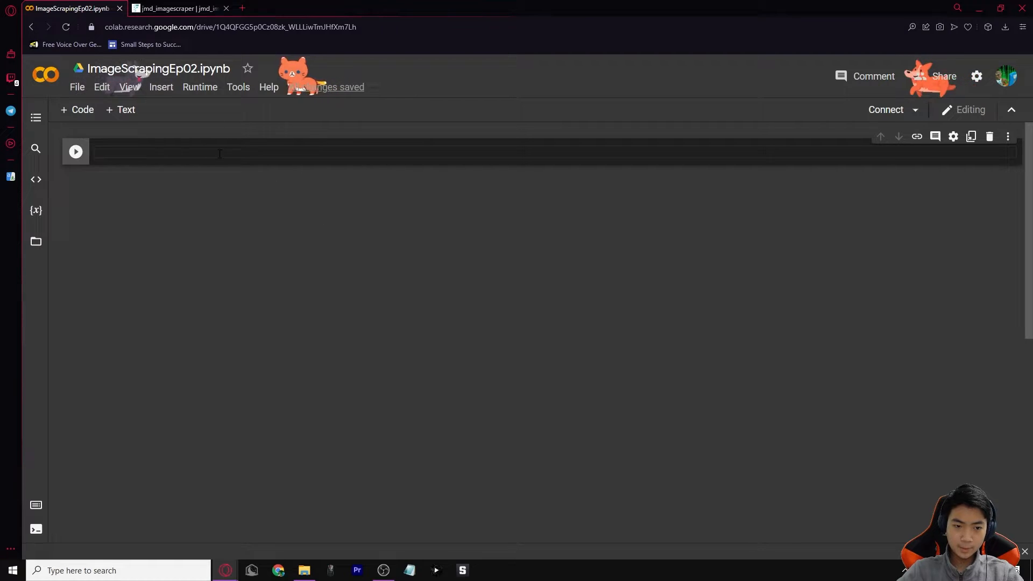
Step: Enter '!pip install jmd_imagescraper' in the first cell and choose GPU in Notebook settings
{"action": "type", "text": "pip install jmd_imagescraper"}
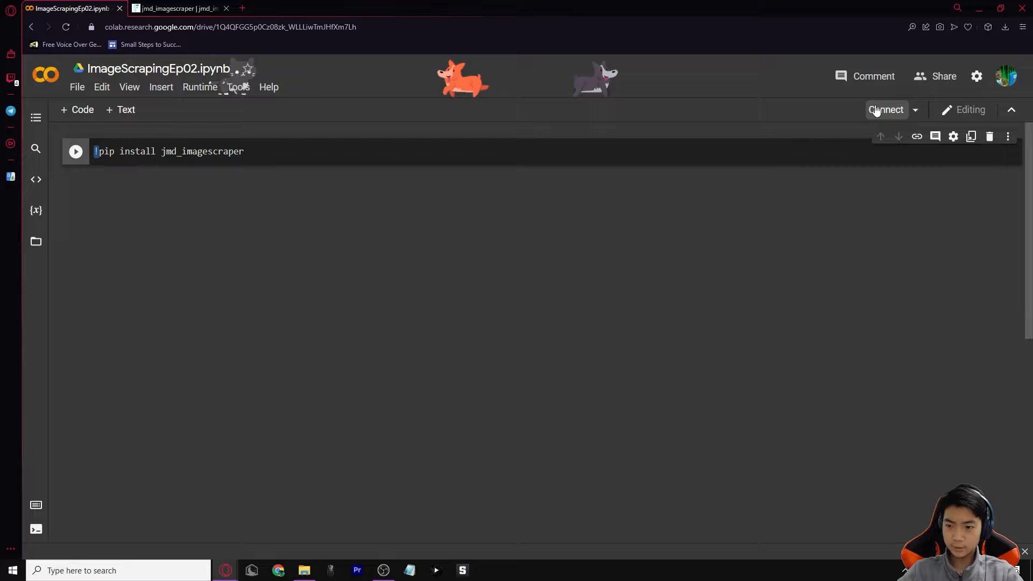
{"action": "left_click", "coordinate": [101, 86]}
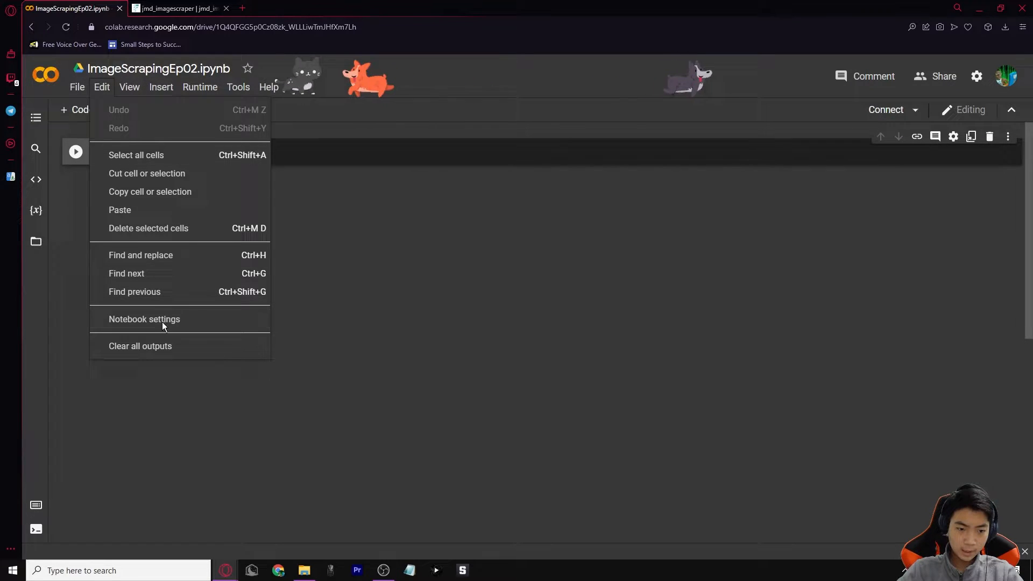
{"action": "left_click", "coordinate": [144, 319]}
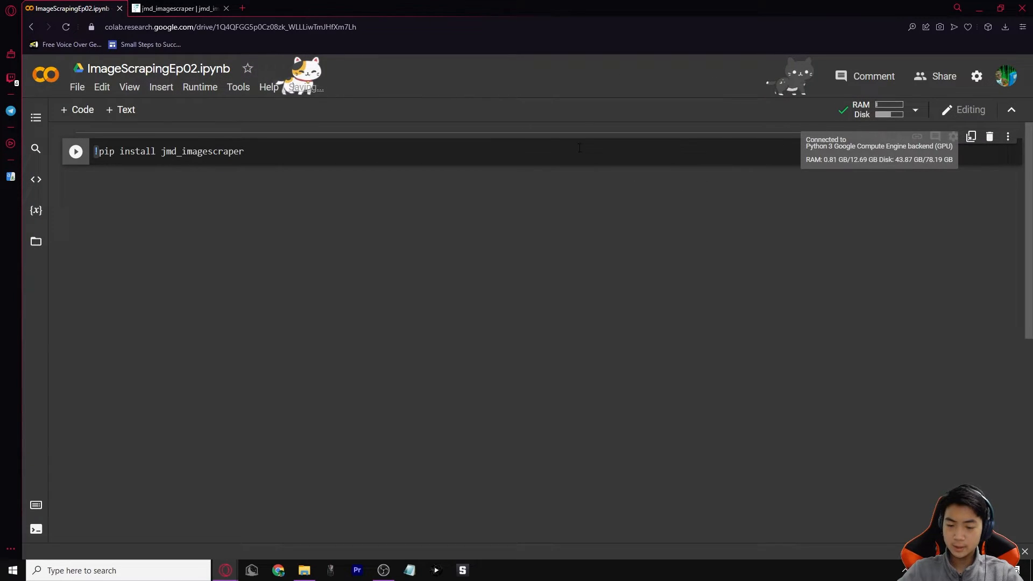
Step: Run the install cell to install jmd_imagescraper 1.0.2, then add an empty code cell
{"action": "left_click", "coordinate": [76, 150]}
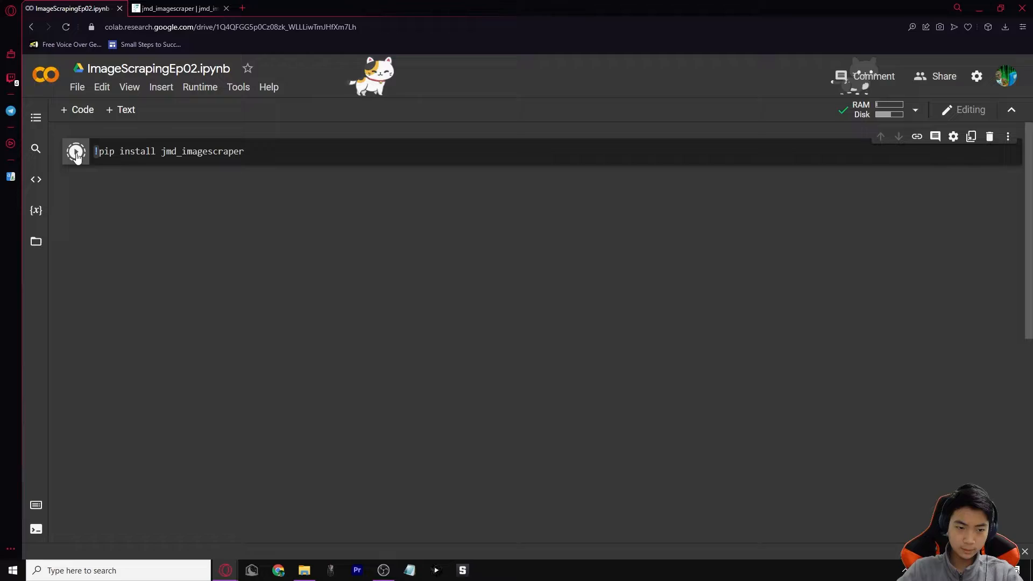
{"action": "left_click", "coordinate": [75, 151]}
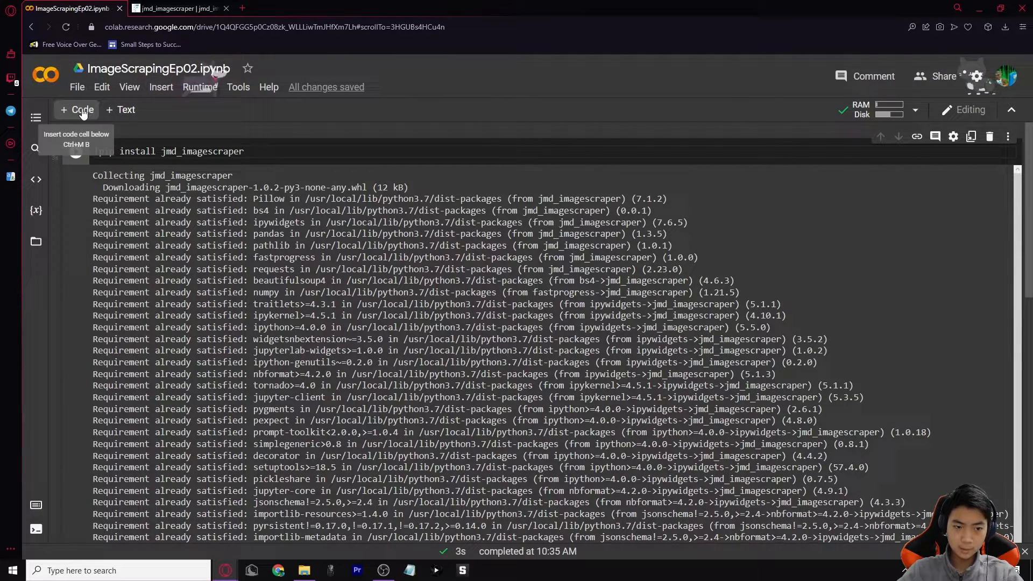
{"action": "scroll", "scroll_direction": "down", "scroll_amount": 3}
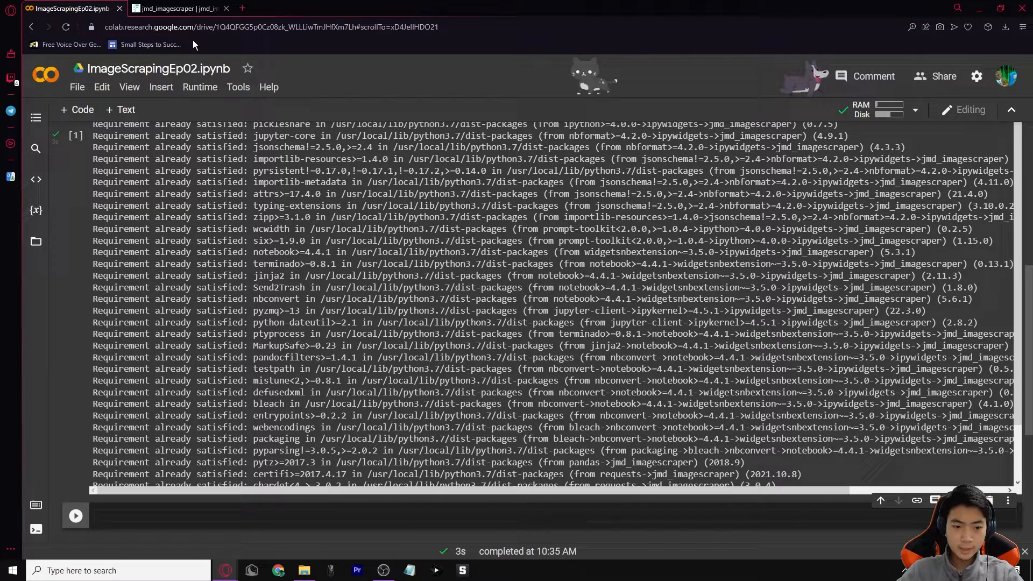
Step: Paste the jmd_imagescraper.core and pathlib Path imports into the second cell and run it
{"action": "left_click", "coordinate": [174, 8]}
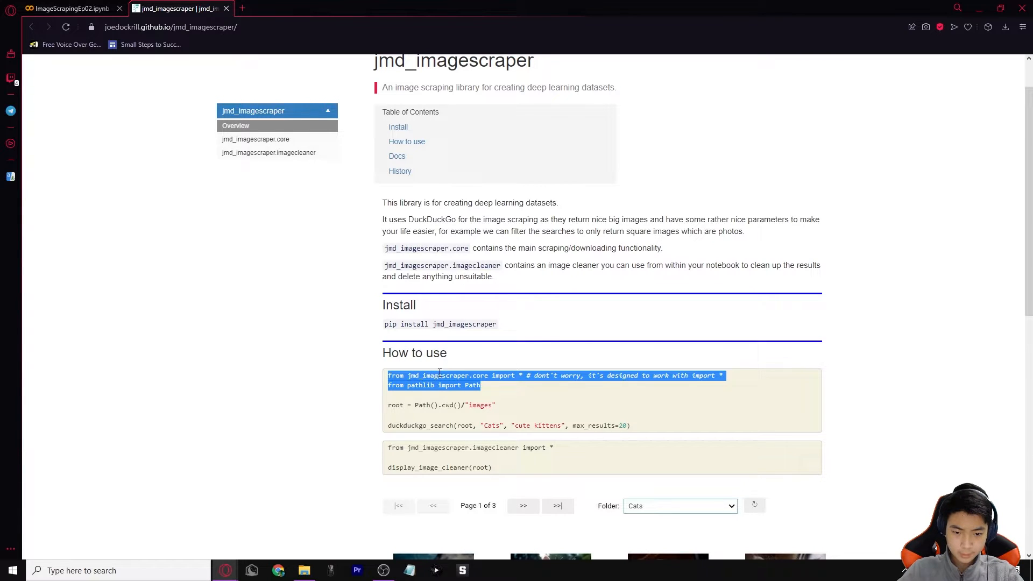
{"action": "left_click", "coordinate": [69, 8]}
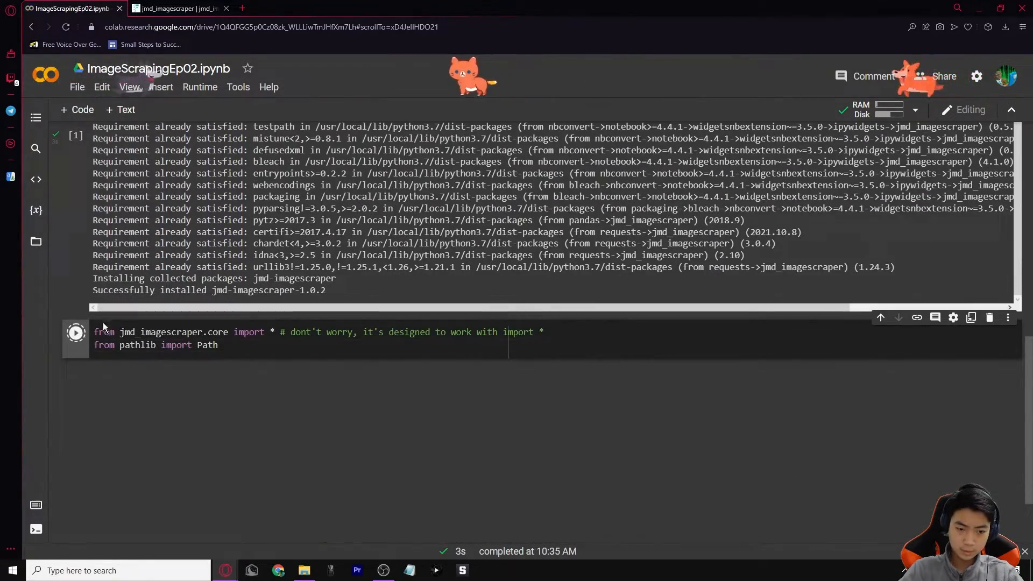
{"action": "left_click", "coordinate": [75, 332]}
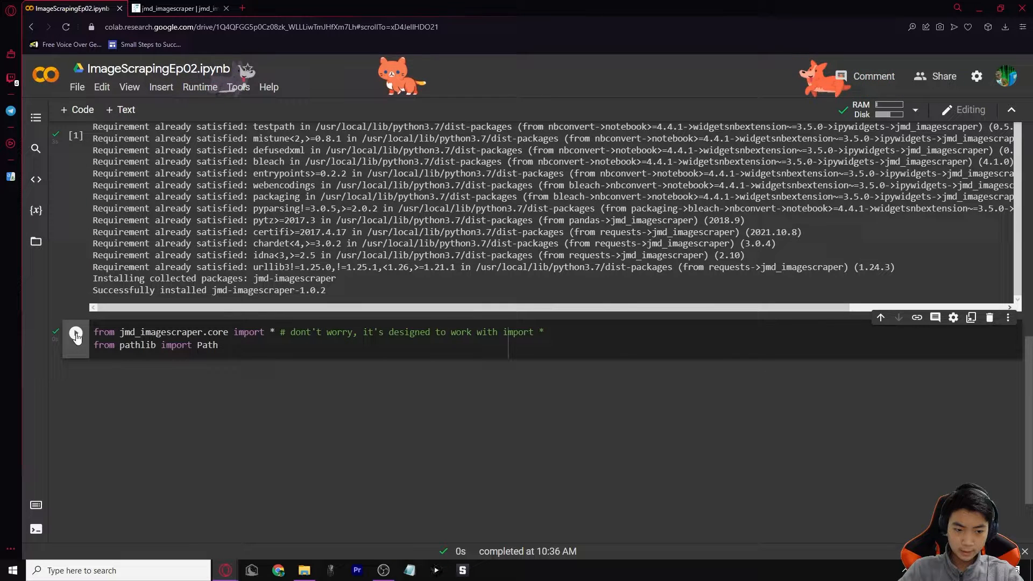
{"action": "left_click", "coordinate": [175, 8]}
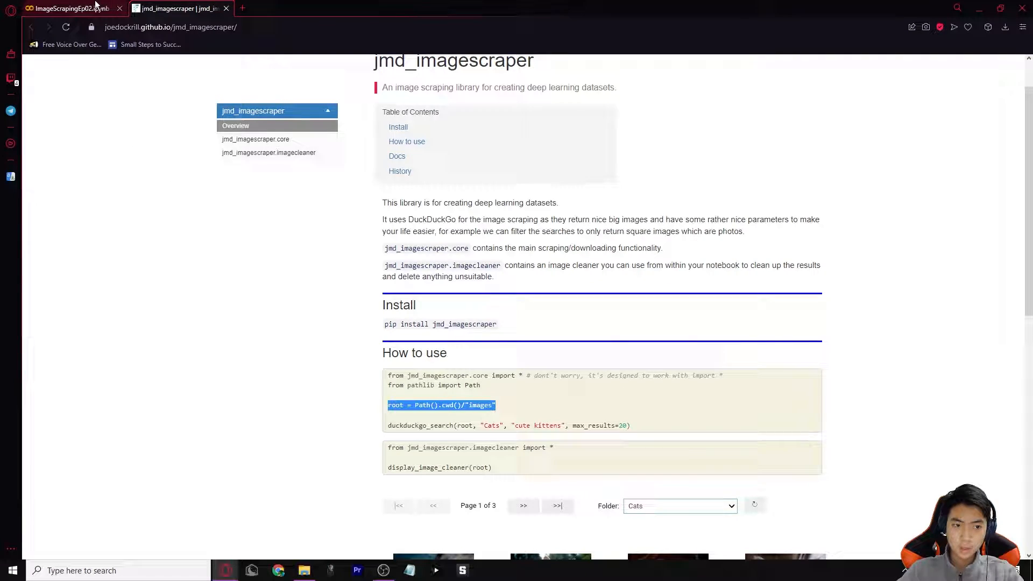
Step: Add and run root = Path().cwd()/"images" in a third cell, then add an empty cell
{"action": "left_click", "coordinate": [66, 8]}
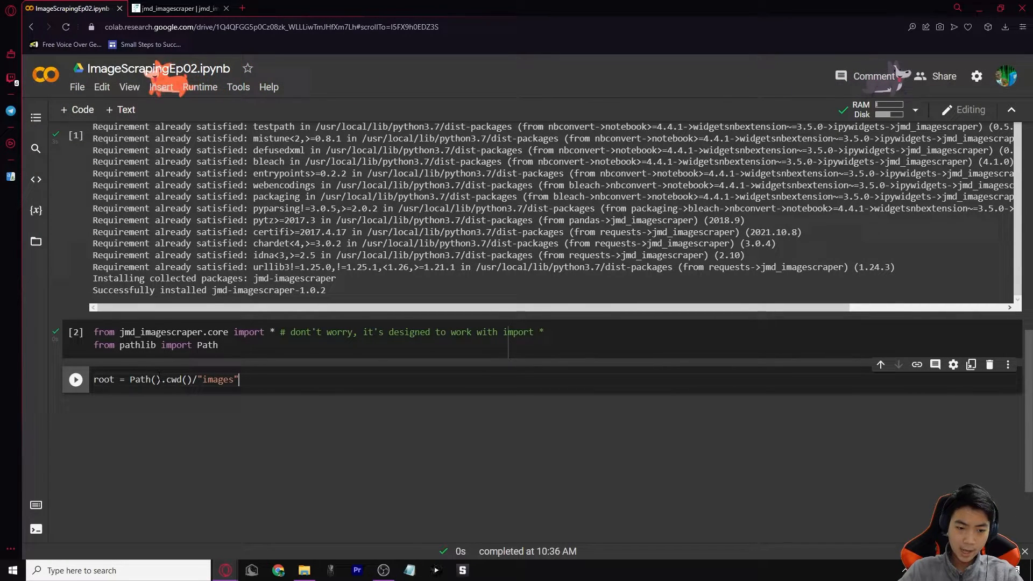
{"action": "double_click", "coordinate": [103, 378]}
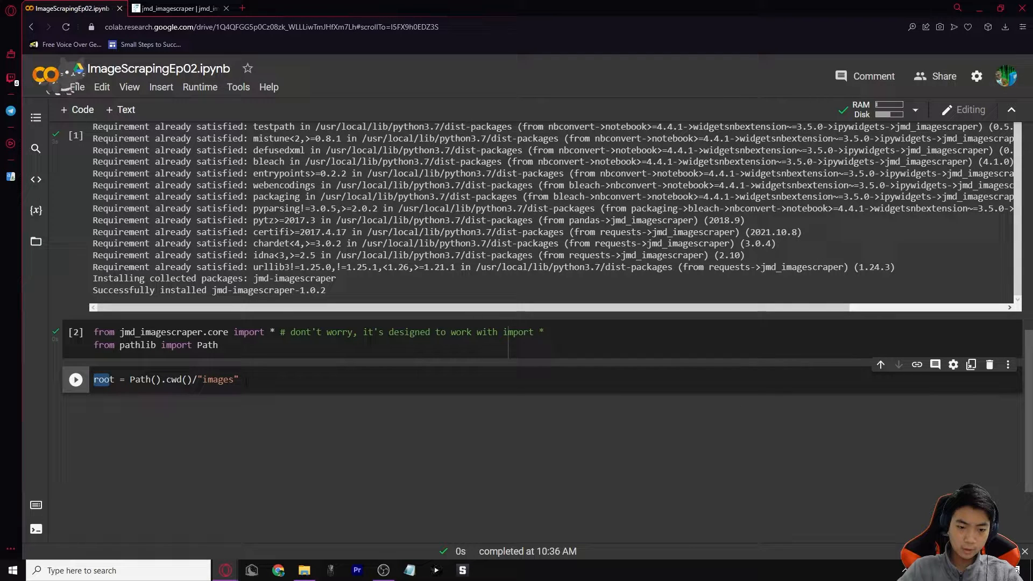
{"action": "double_click", "coordinate": [220, 379]}
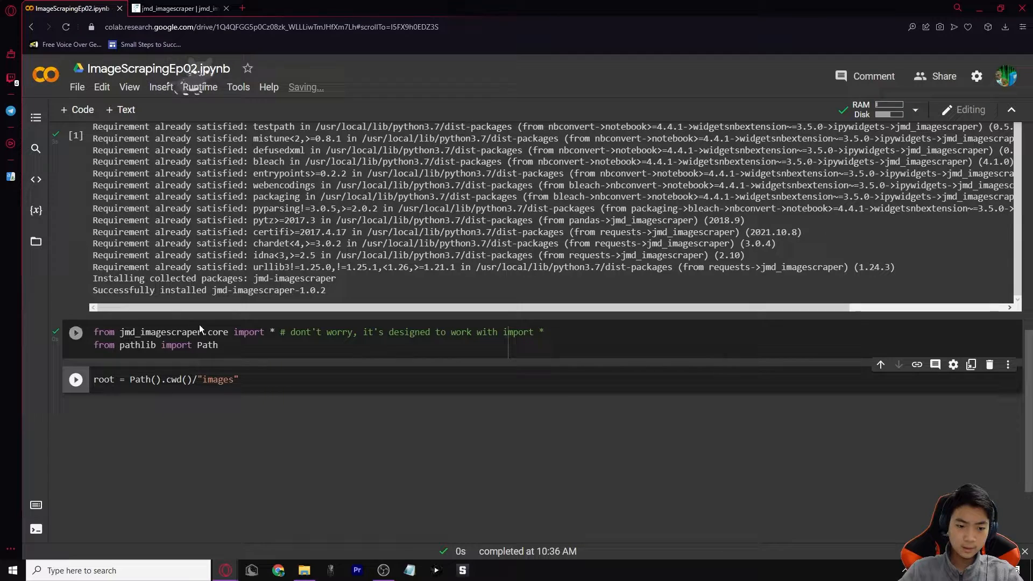
{"action": "left_click", "coordinate": [76, 332]}
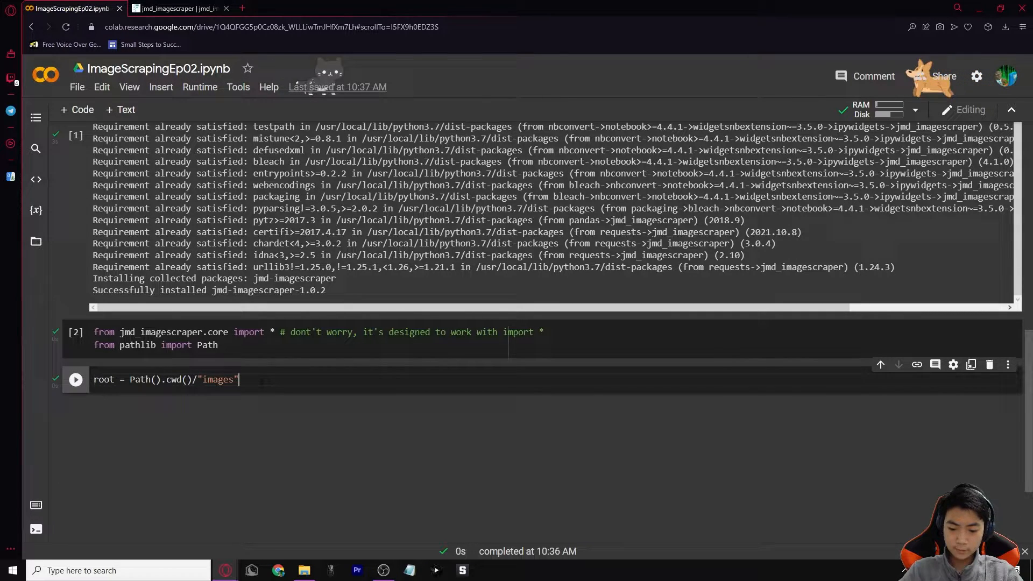
{"action": "key", "text": "Enter"}
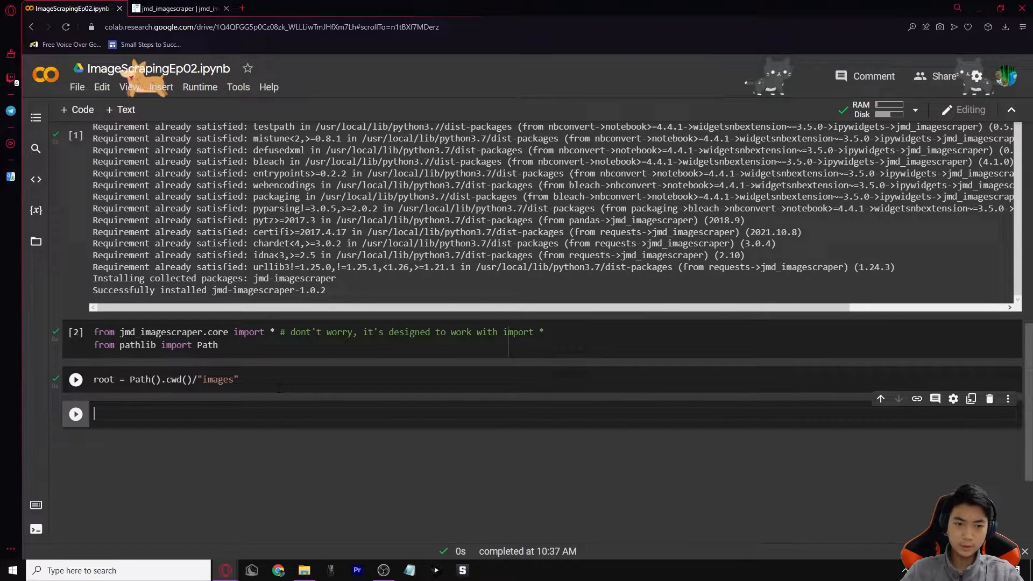
Step: Write duckduckgo_search(root, "Cats", "cute kittens", max_results=20) in the fourth cell
{"action": "left_click", "coordinate": [174, 8]}
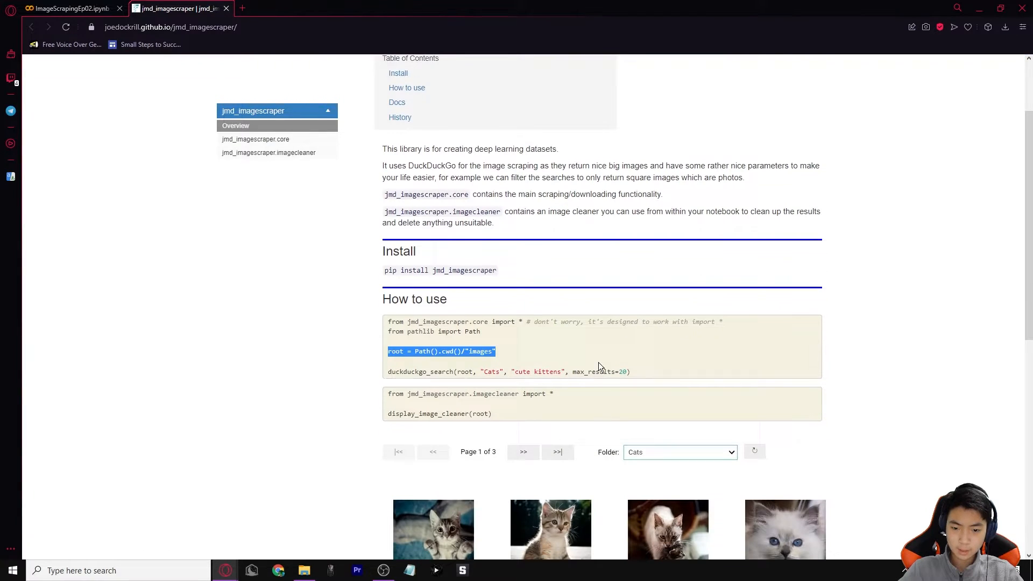
{"action": "left_click", "coordinate": [638, 371]}
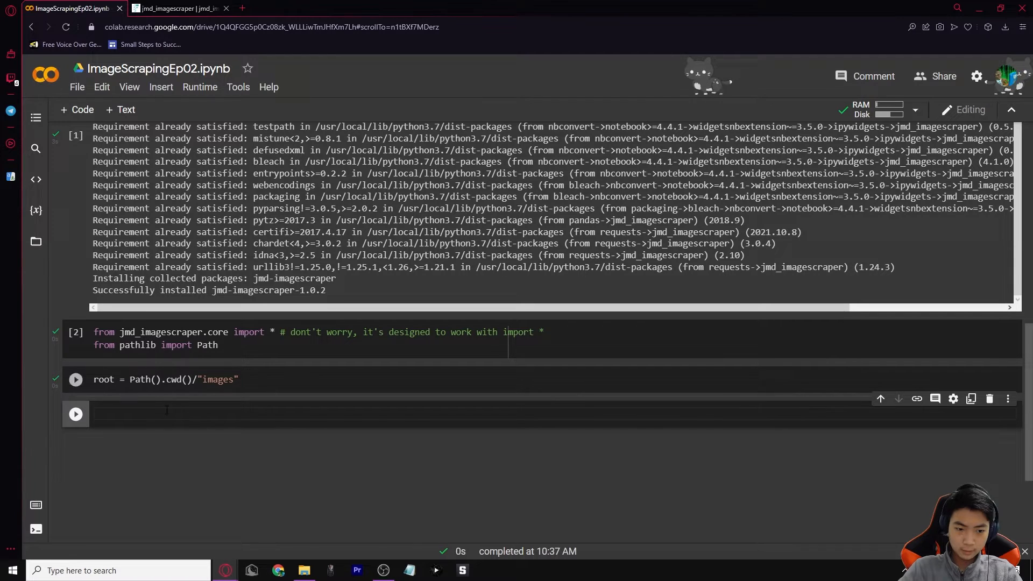
{"action": "type", "text": "duckduckgo_search(root, \"Cats\", \"cute kittens\", max_results=20)"}
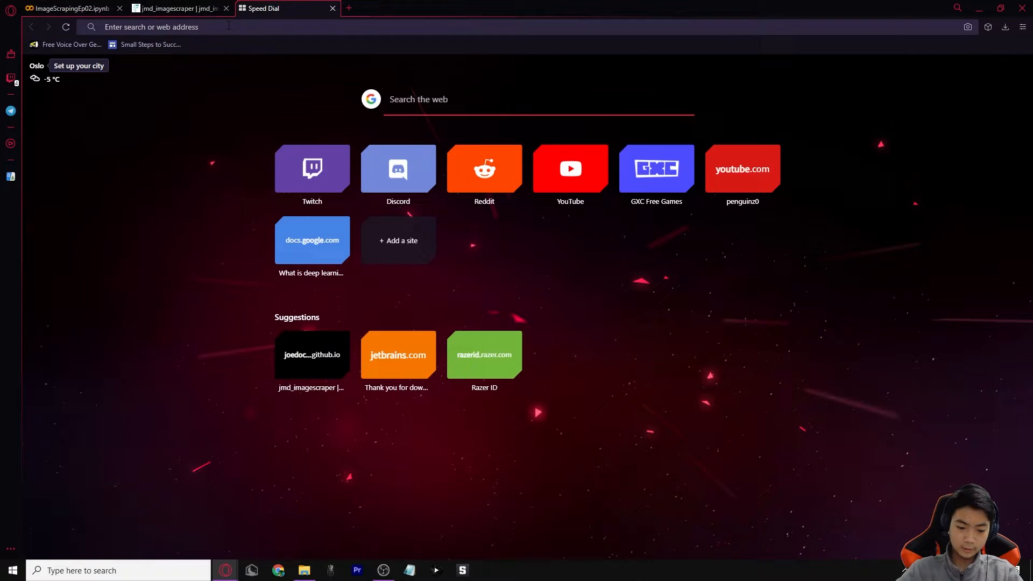
{"action": "type", "text": "cute kittens\", max_results=20)"}
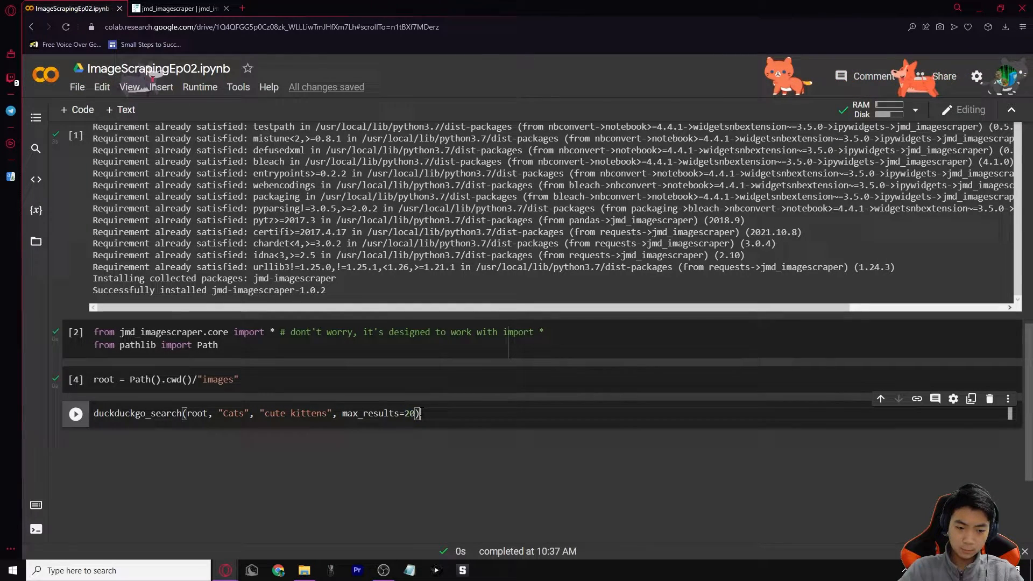
Step: Run the kitten search, then browse images/Cats in the Files sidebar to preview an image
{"action": "left_click", "coordinate": [76, 413]}
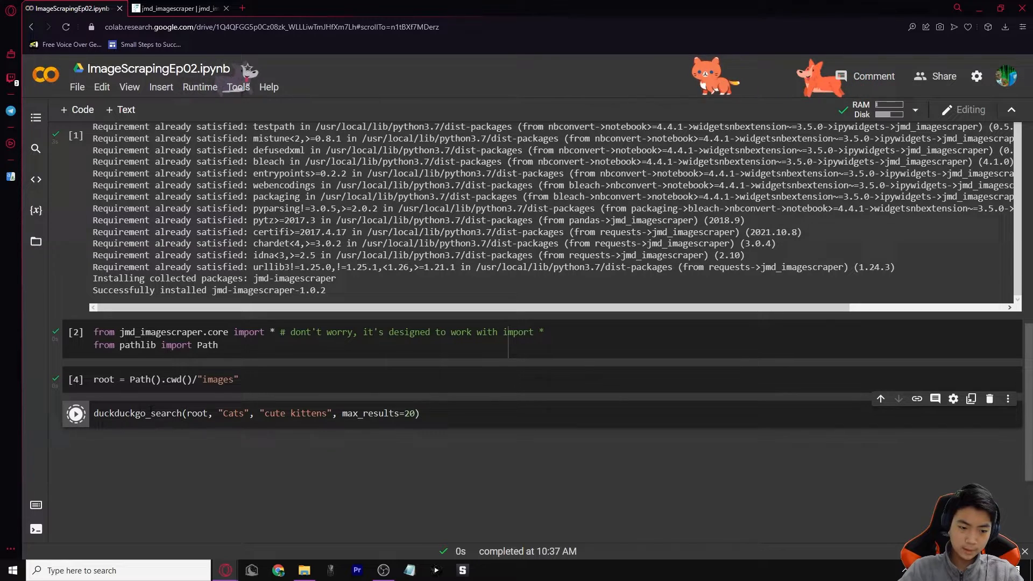
{"action": "left_click", "coordinate": [75, 413]}
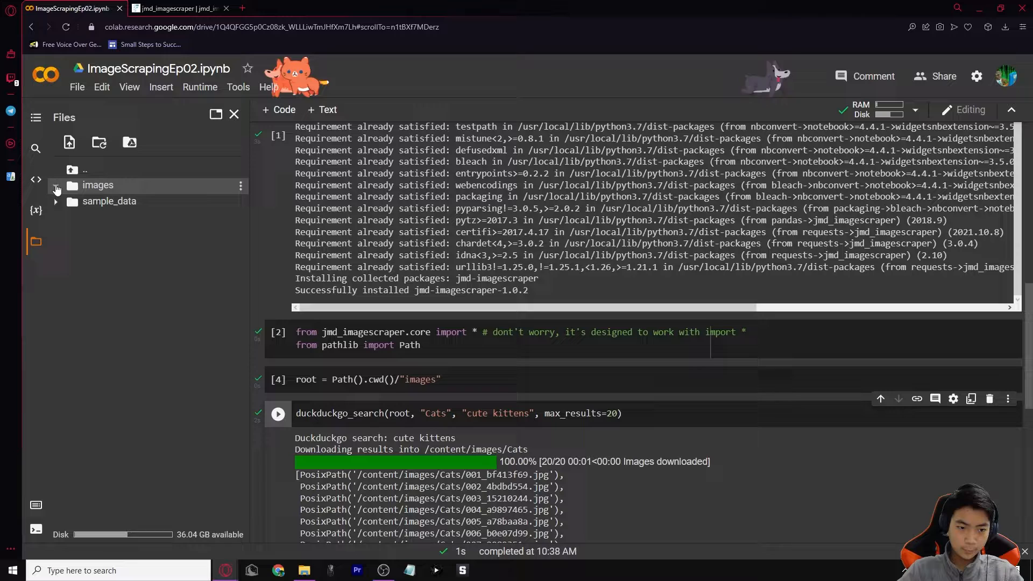
{"action": "left_click", "coordinate": [56, 185]}
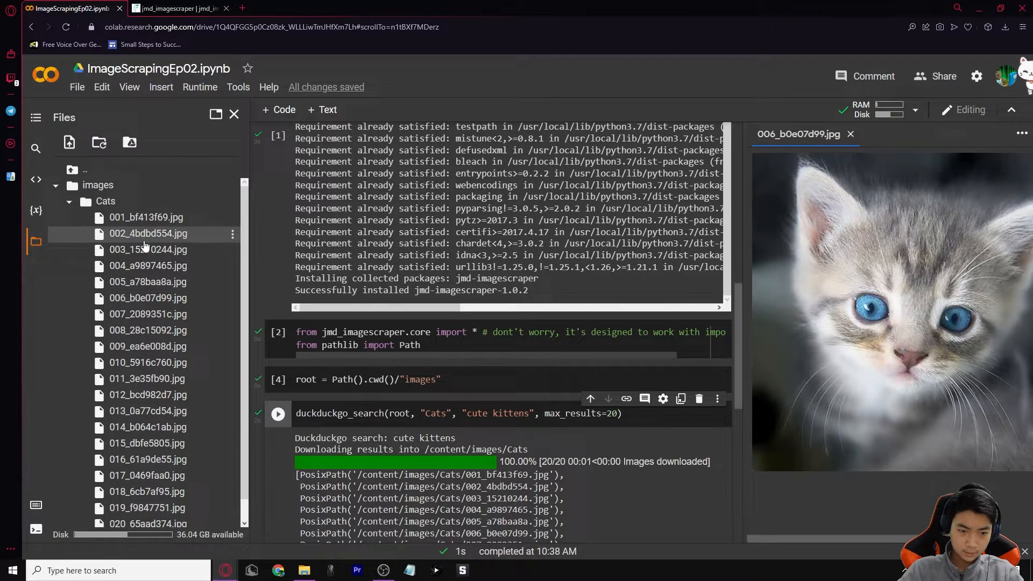
Step: Preview another kitten image and change max_results to 1000, then back to 20
{"action": "double_click", "coordinate": [147, 233]}
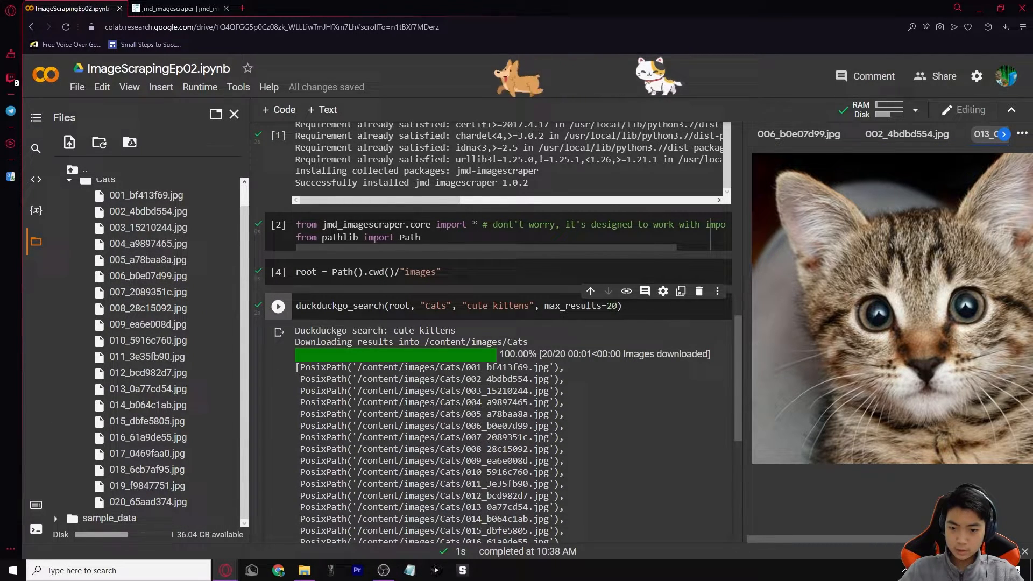
{"action": "type", "text": "1000"}
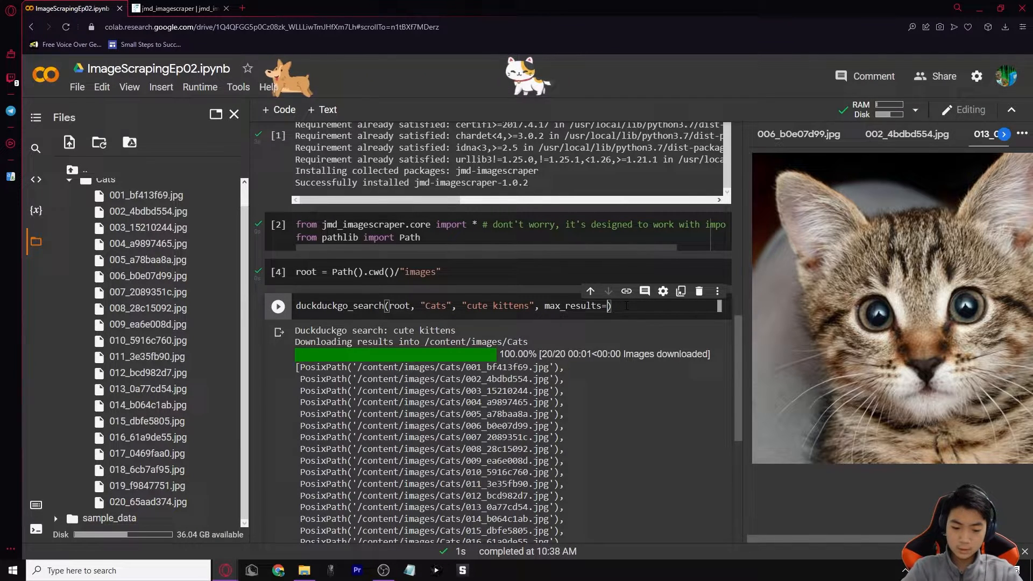
{"action": "type", "text": "20"}
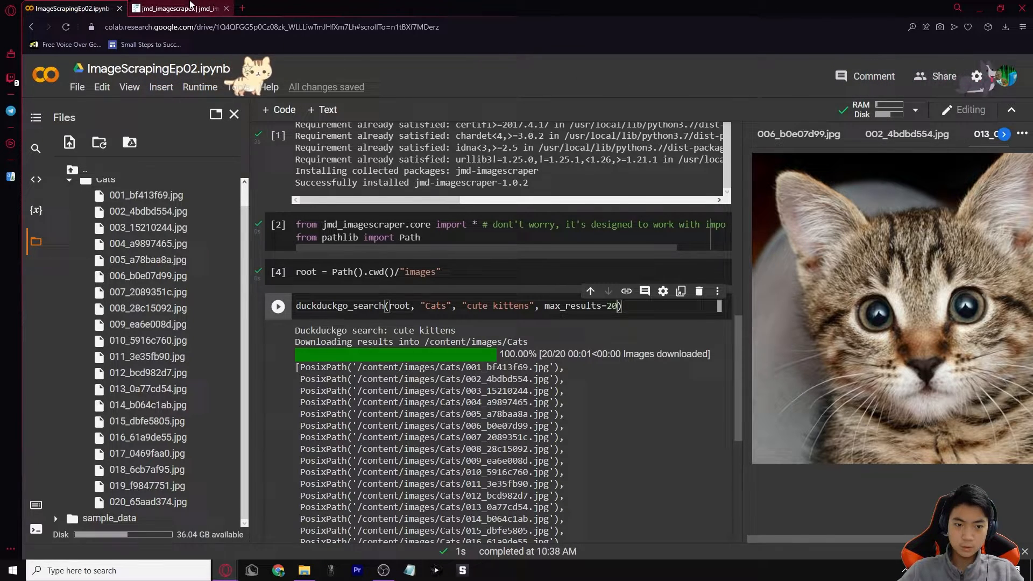
{"action": "left_click", "coordinate": [174, 8]}
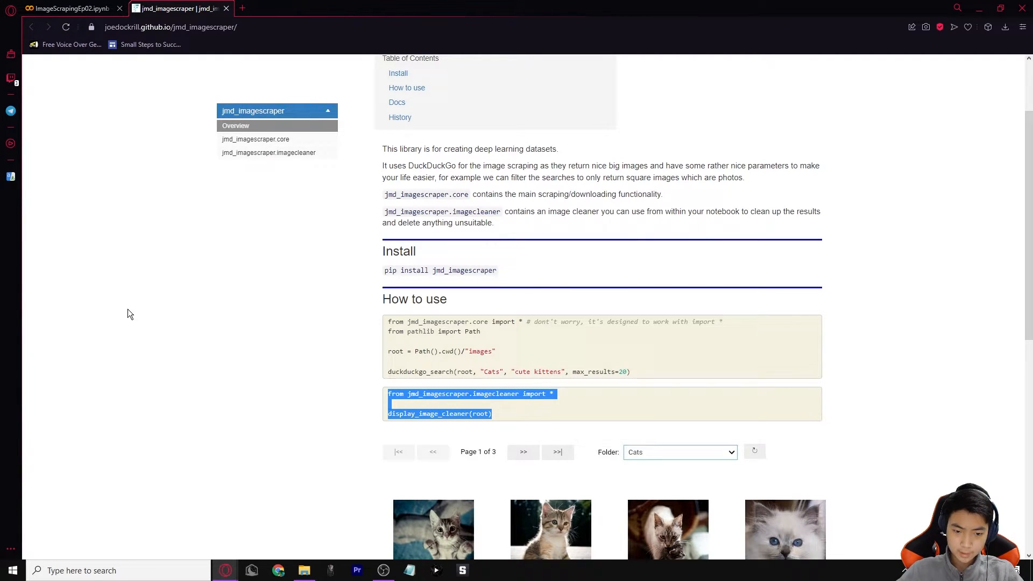
Step: Return to the notebook and scroll to the display_image_cleaner(root) cell's kitten grid
{"action": "left_click", "coordinate": [66, 8]}
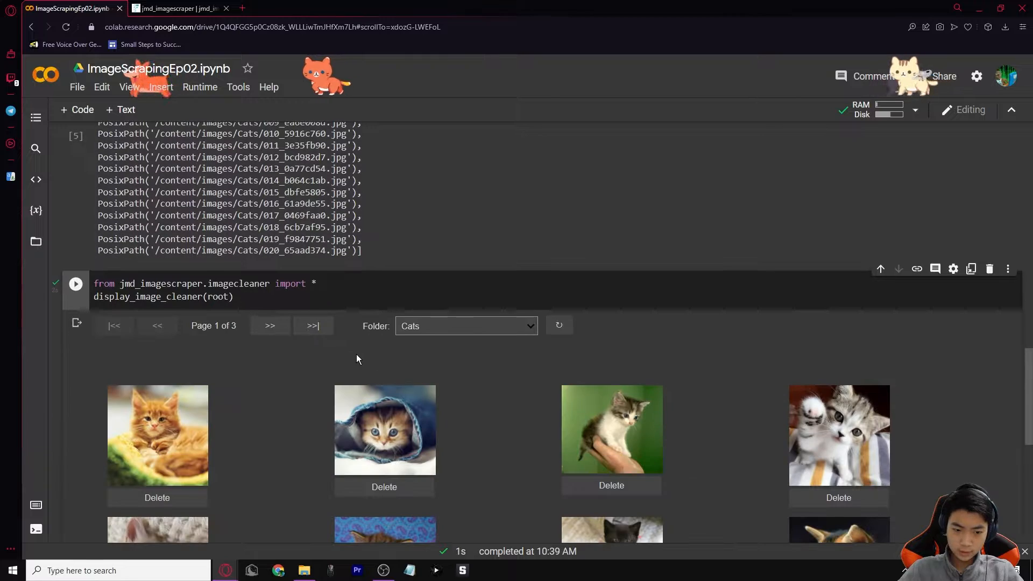
{"action": "scroll", "scroll_direction": "down", "scroll_amount": 3}
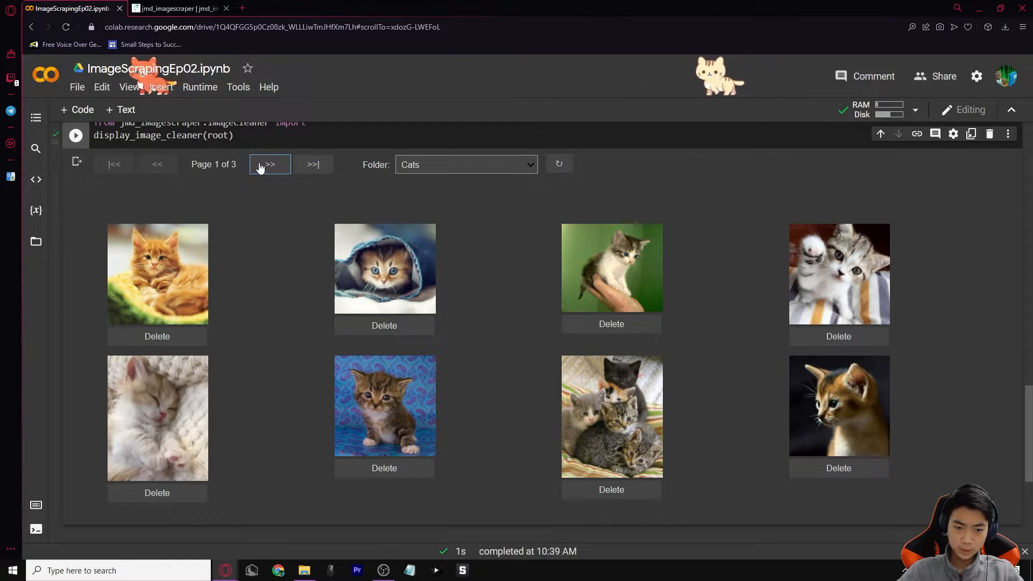
Step: Page through the kitten images in the image cleaner to Page 3 of 3
{"action": "left_click", "coordinate": [269, 164]}
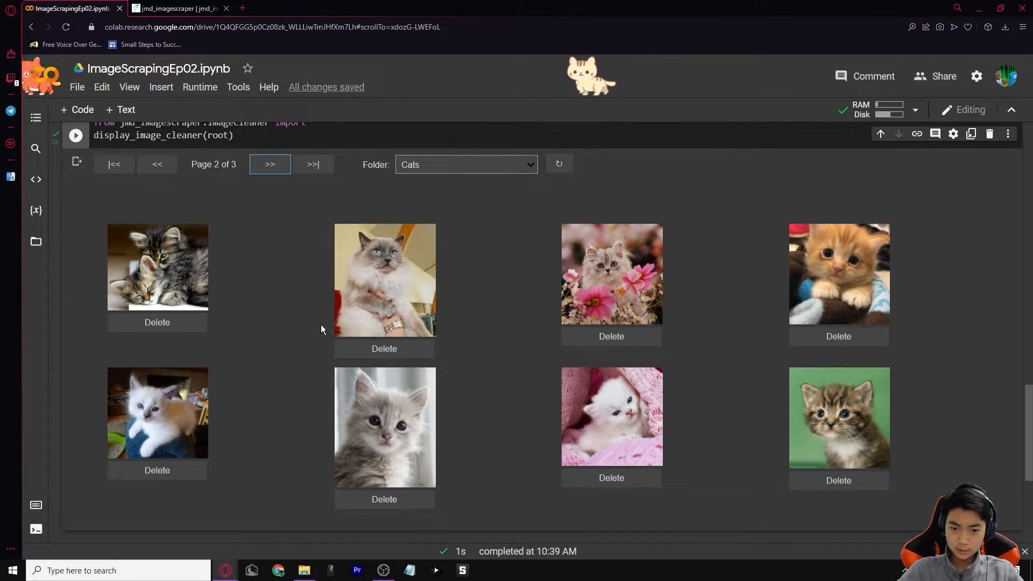
{"action": "left_click", "coordinate": [269, 164]}
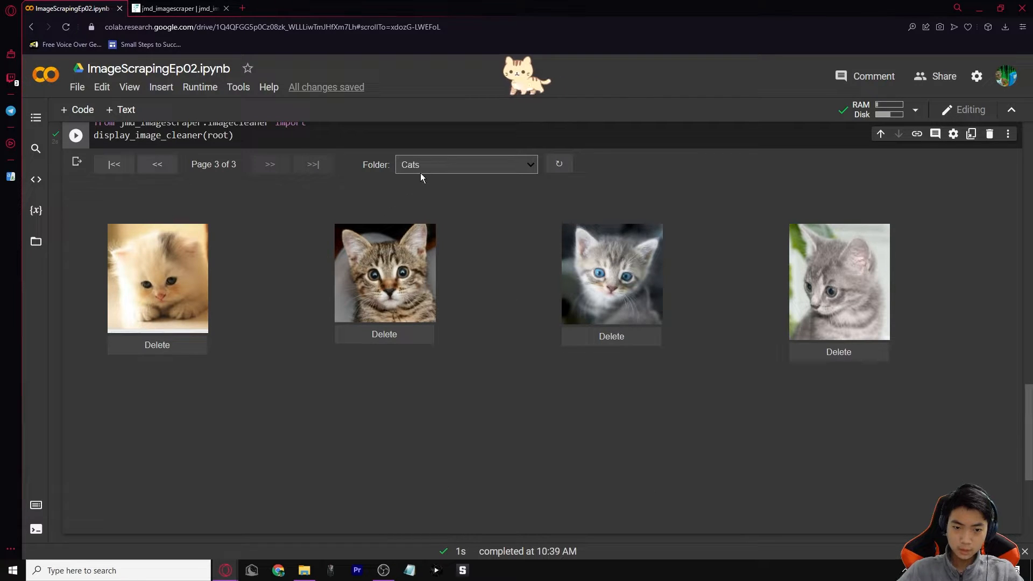
{"action": "left_click", "coordinate": [464, 164]}
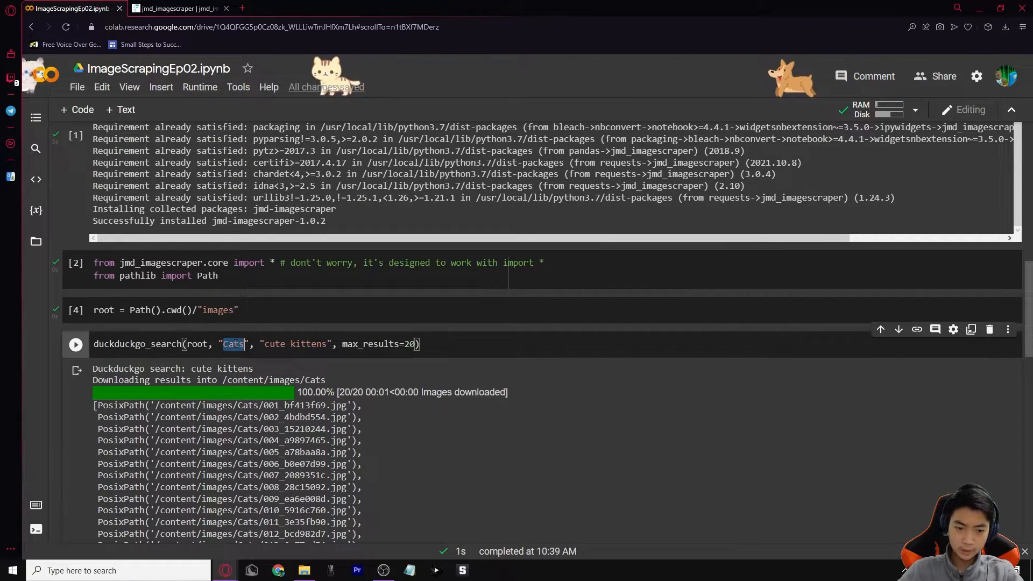
Step: Change the search cell to folder 'Dogs' and term 'cute puppies', then run it
{"action": "type", "text": "Dogs"}
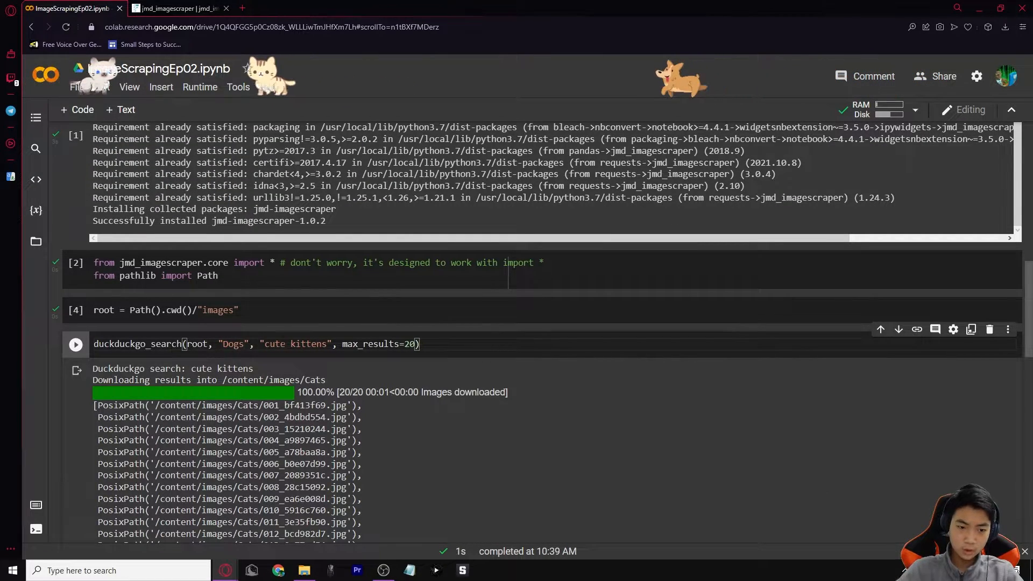
{"action": "double_click", "coordinate": [293, 343]}
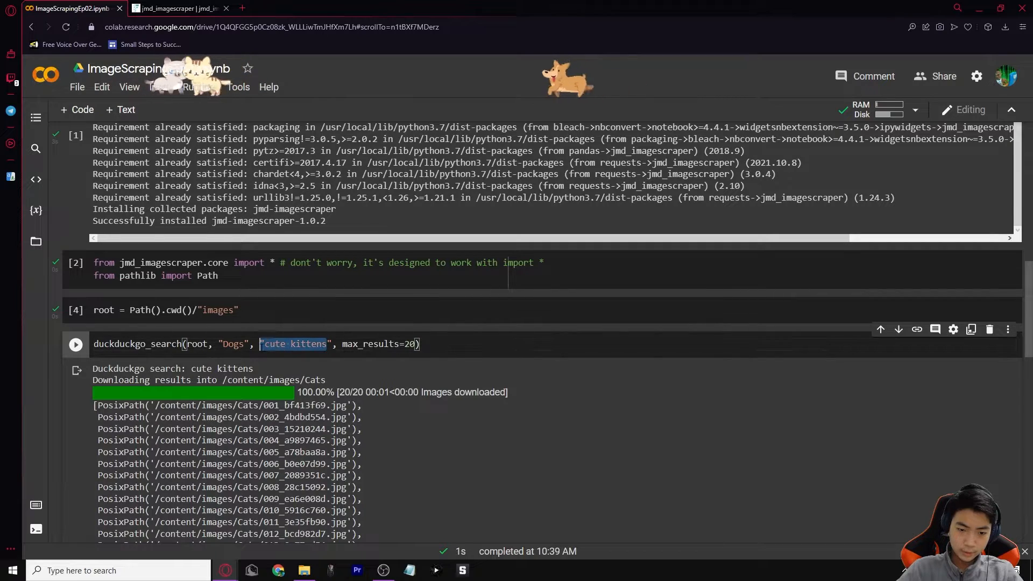
{"action": "type", "text": "C"}
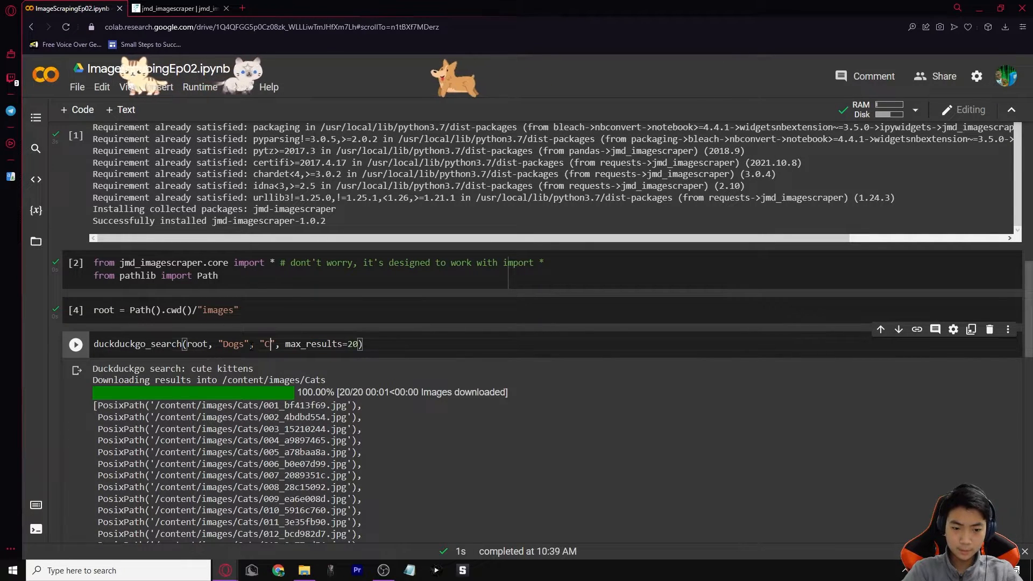
{"action": "type", "text": "ute puppies"}
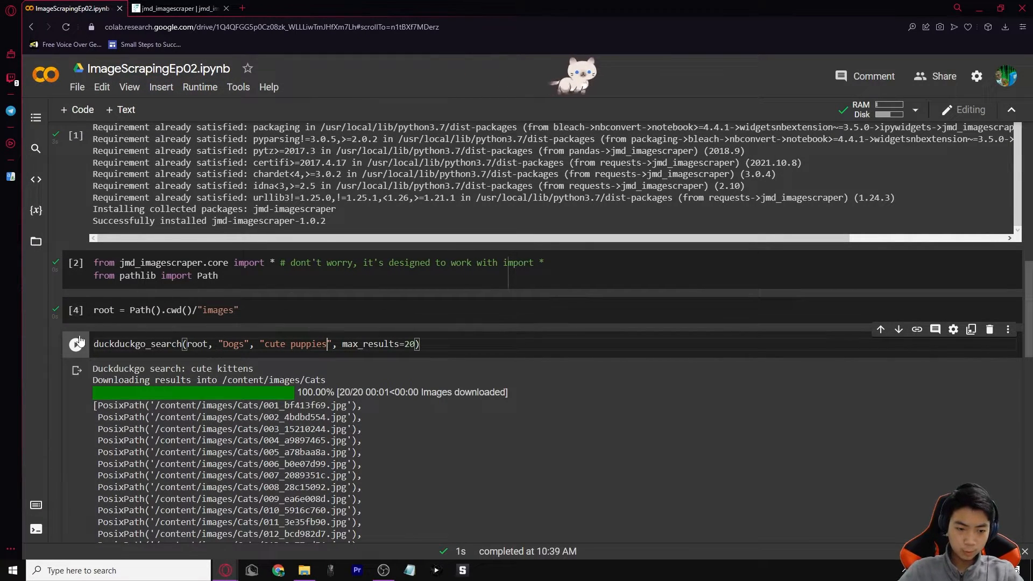
{"action": "left_click", "coordinate": [75, 343]}
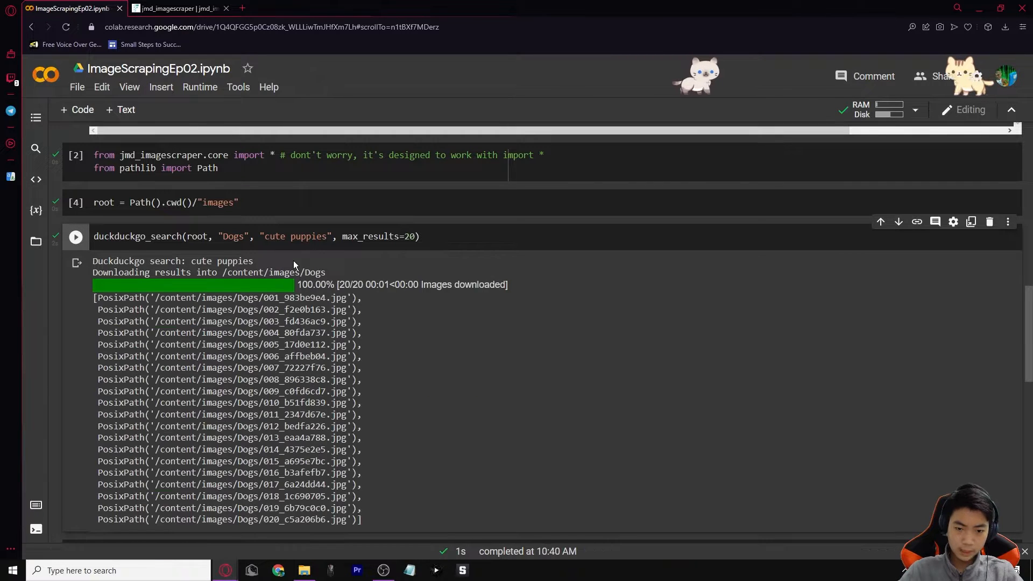
{"action": "scroll", "scroll_direction": "down", "scroll_amount": 3}
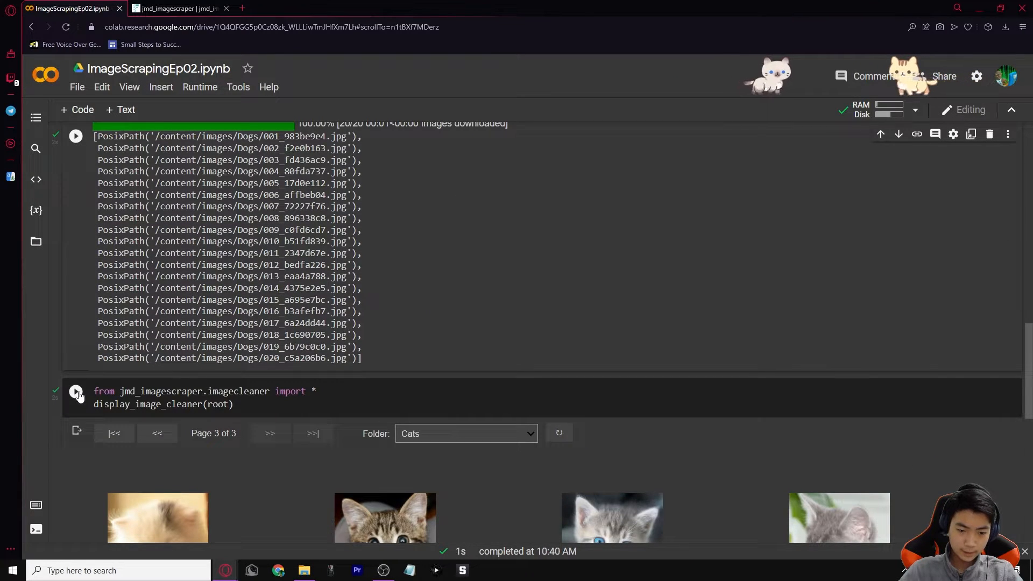
Step: Rerun display_image_cleaner, view the Dogs folder, then switch back to Cats
{"action": "left_click", "coordinate": [76, 390]}
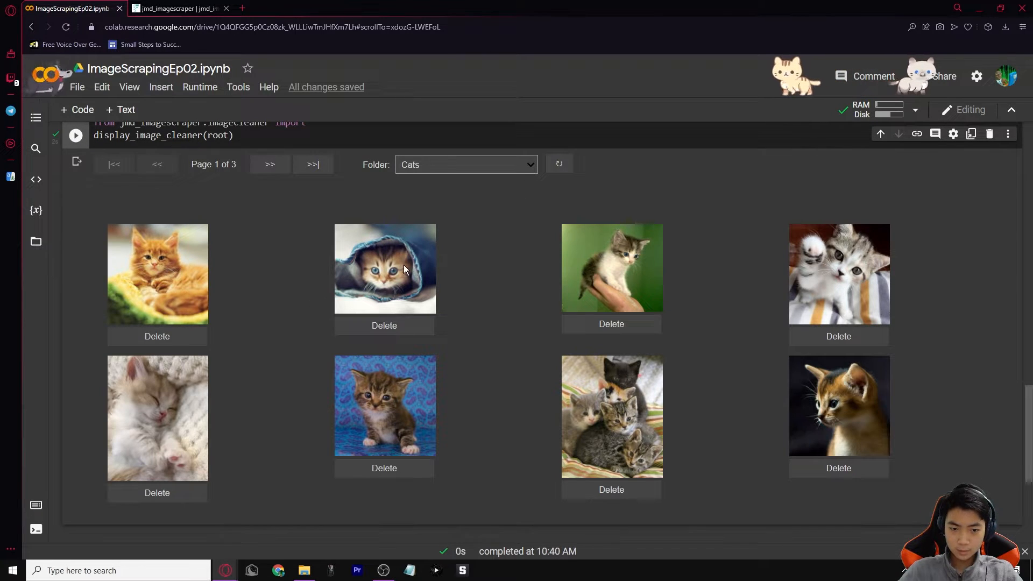
{"action": "left_click", "coordinate": [464, 164]}
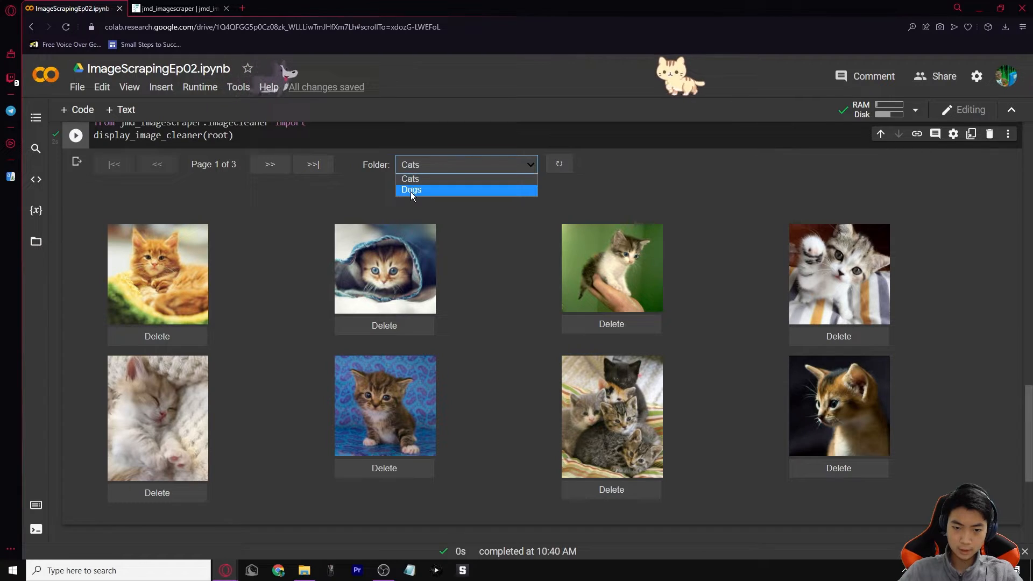
{"action": "left_click", "coordinate": [410, 190]}
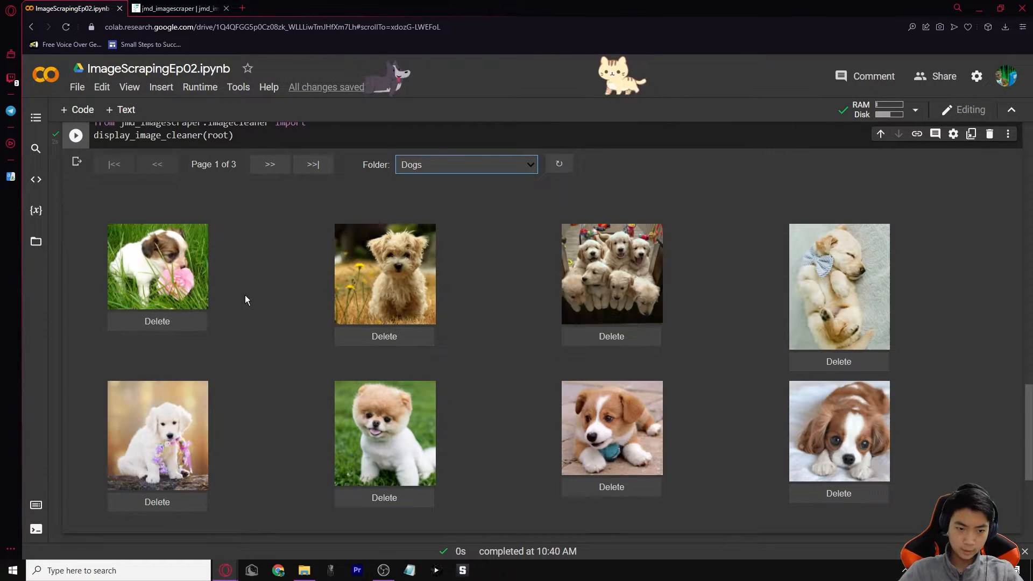
{"action": "mouse_move", "coordinate": [451, 309]}
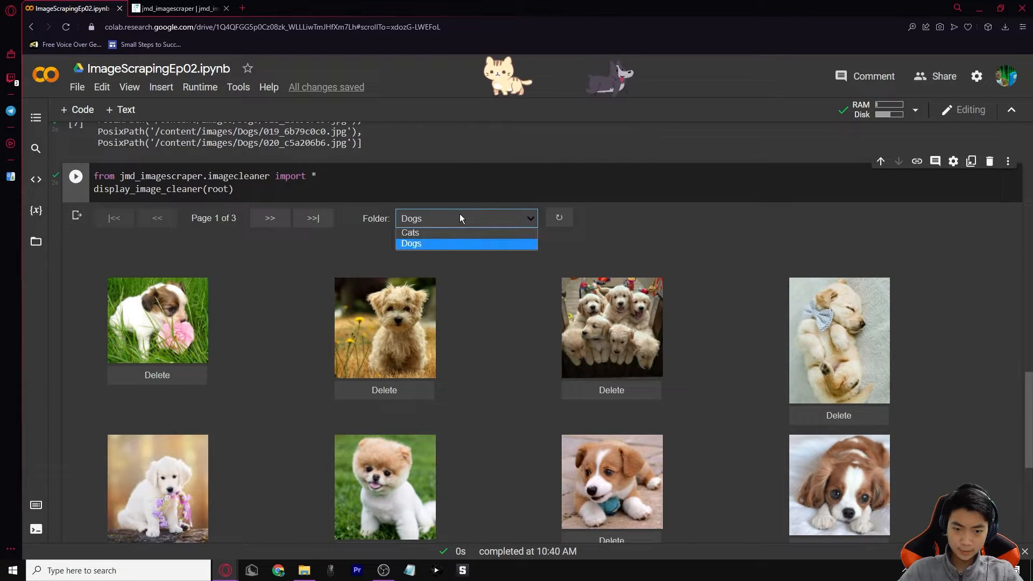
{"action": "left_click", "coordinate": [410, 233]}
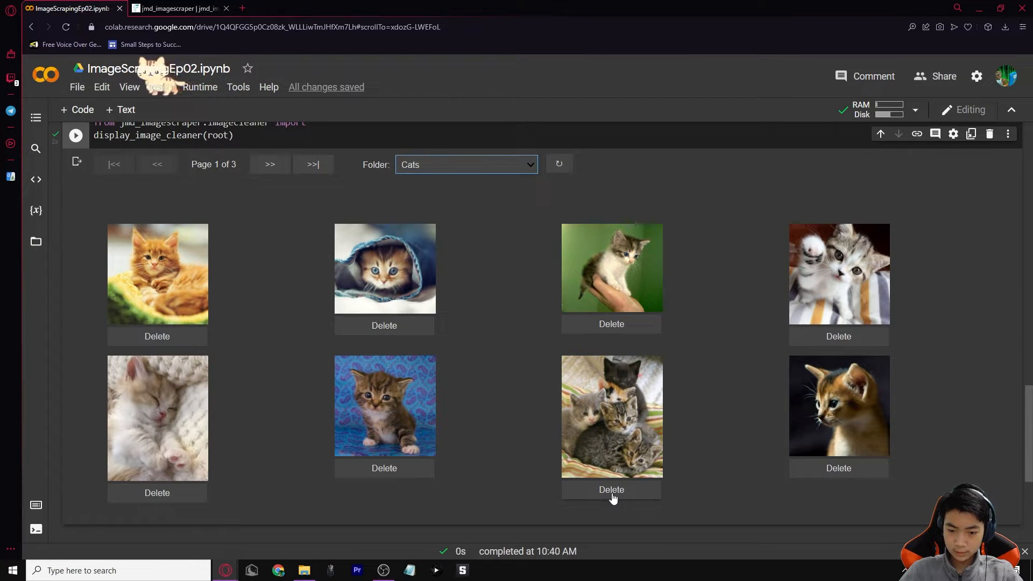
Step: Delete the kittens-in-a-basket photo, browse the Cats pages, and open the Folder dropdown
{"action": "left_click", "coordinate": [610, 489]}
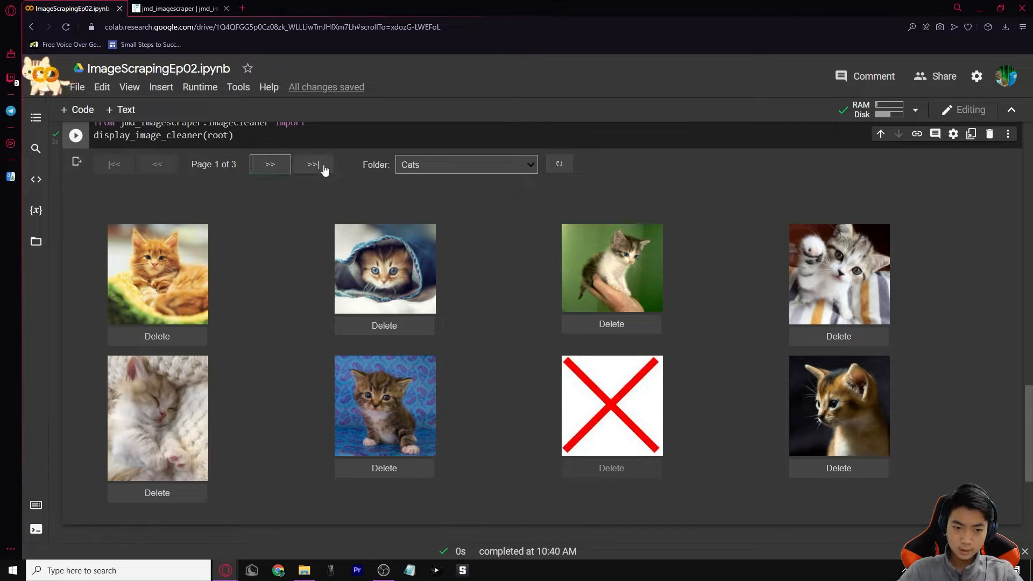
{"action": "left_click", "coordinate": [269, 164]}
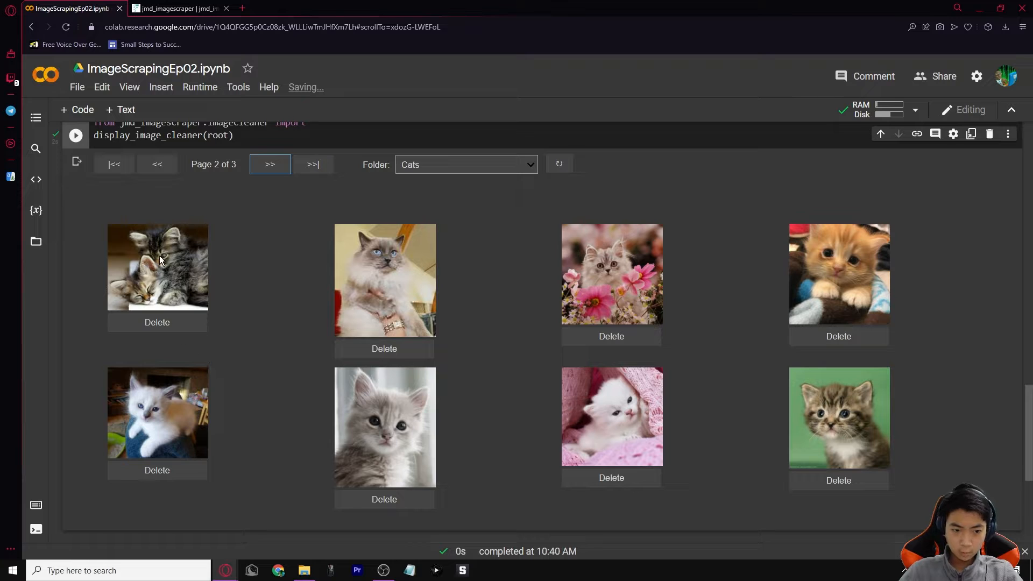
{"action": "left_click", "coordinate": [156, 322]}
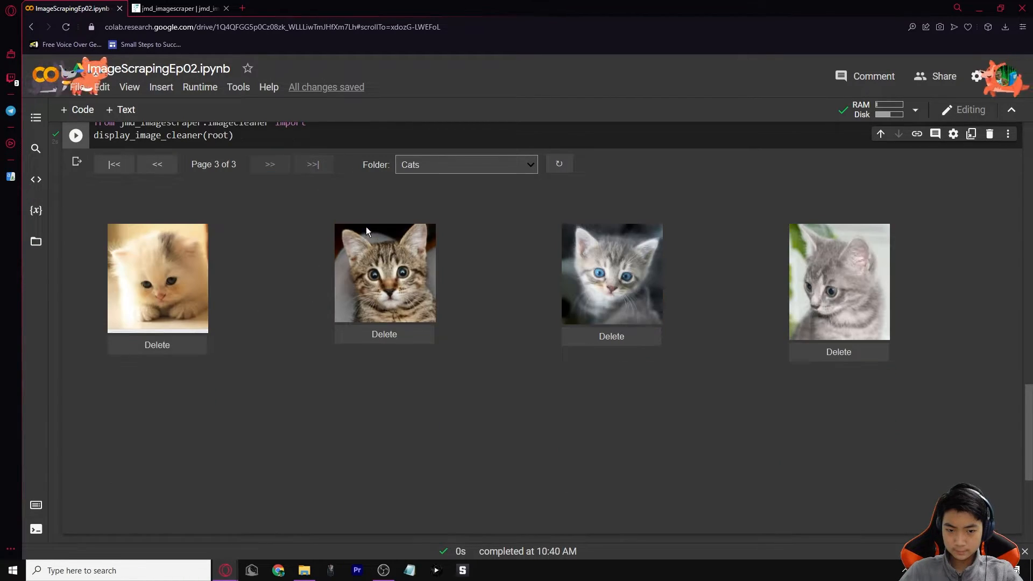
{"action": "left_click", "coordinate": [464, 164]}
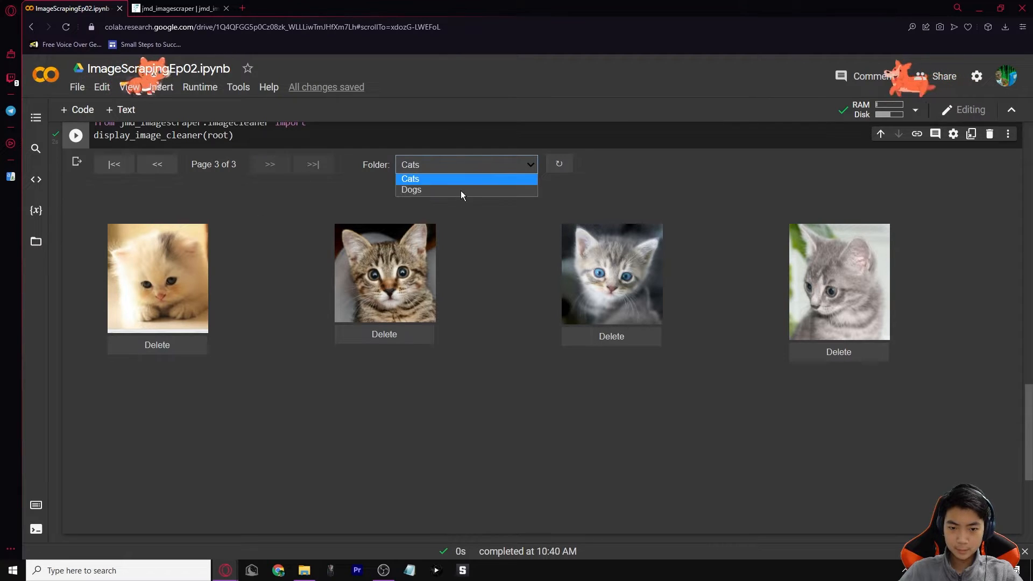
{"action": "left_click", "coordinate": [410, 179]}
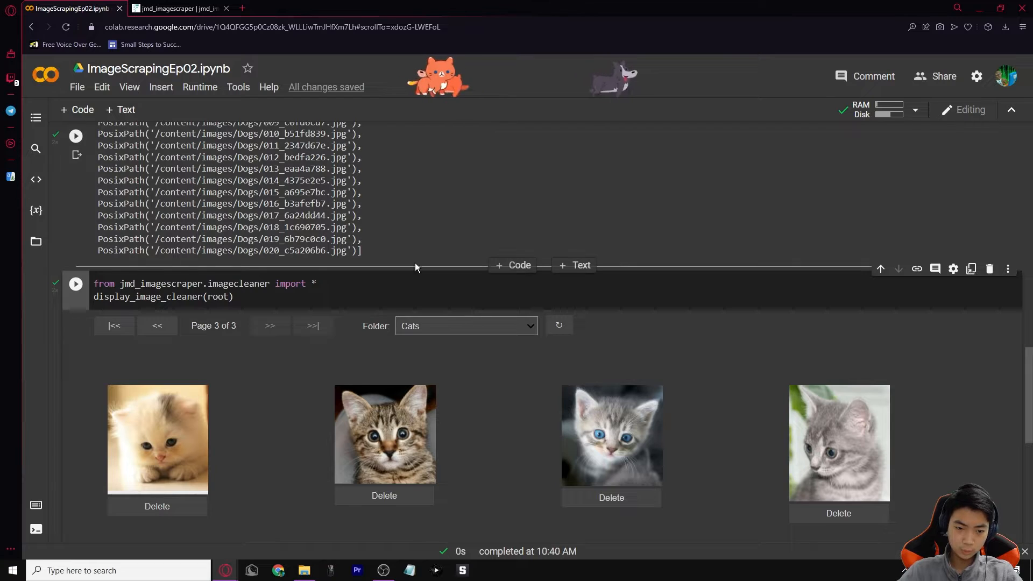
{"action": "left_click", "coordinate": [466, 326]}
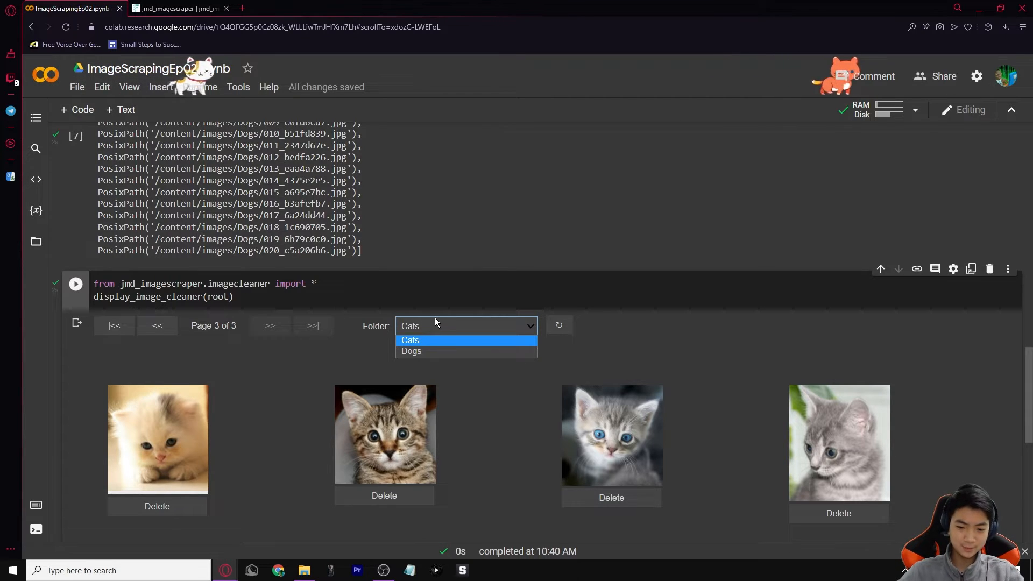
Step: Switch to Dogs, delete the group-of-puppies photo, page on, and delete the two pugs photo
{"action": "left_click", "coordinate": [411, 351]}
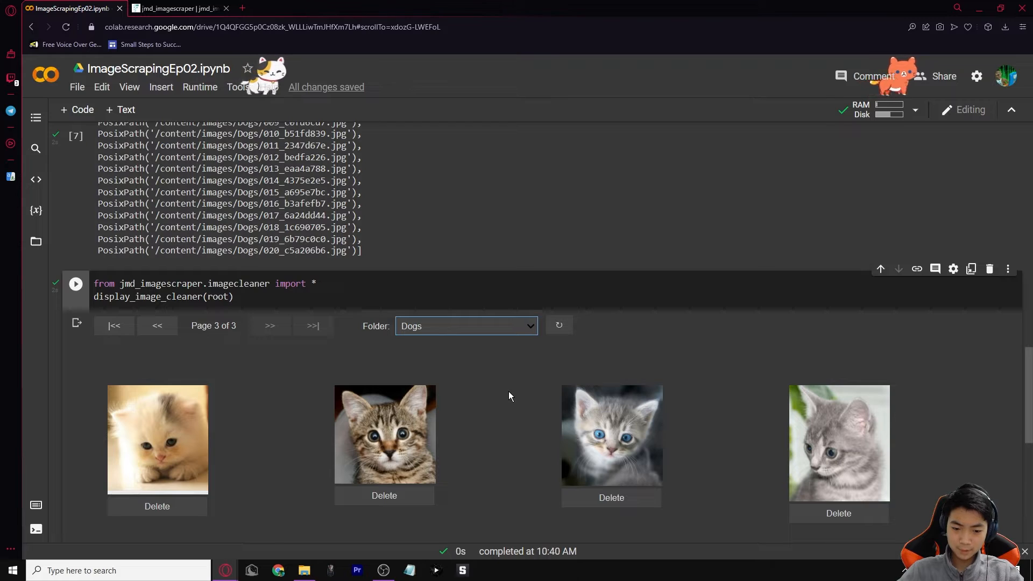
{"action": "left_click", "coordinate": [114, 325]}
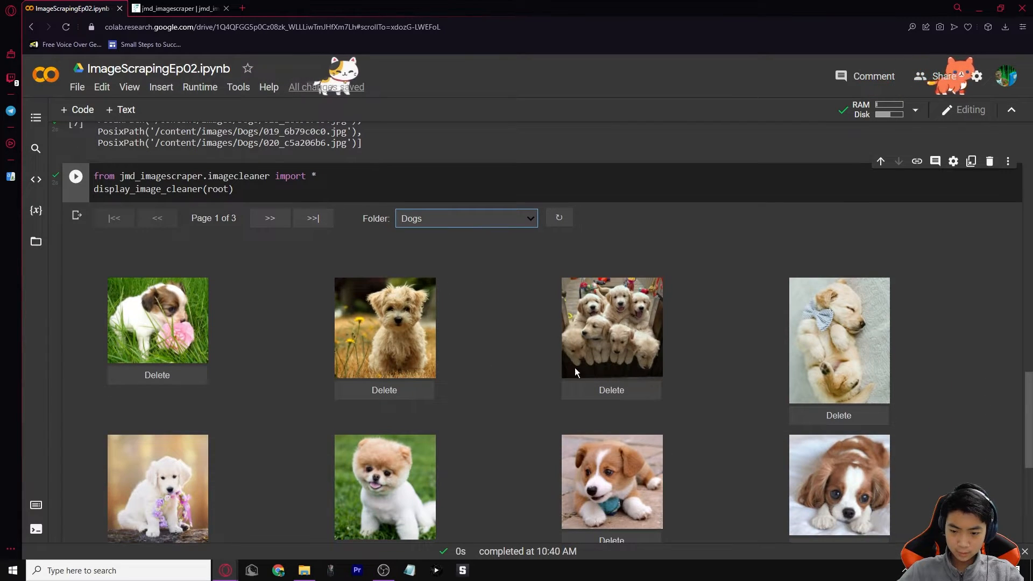
{"action": "left_click", "coordinate": [610, 389]}
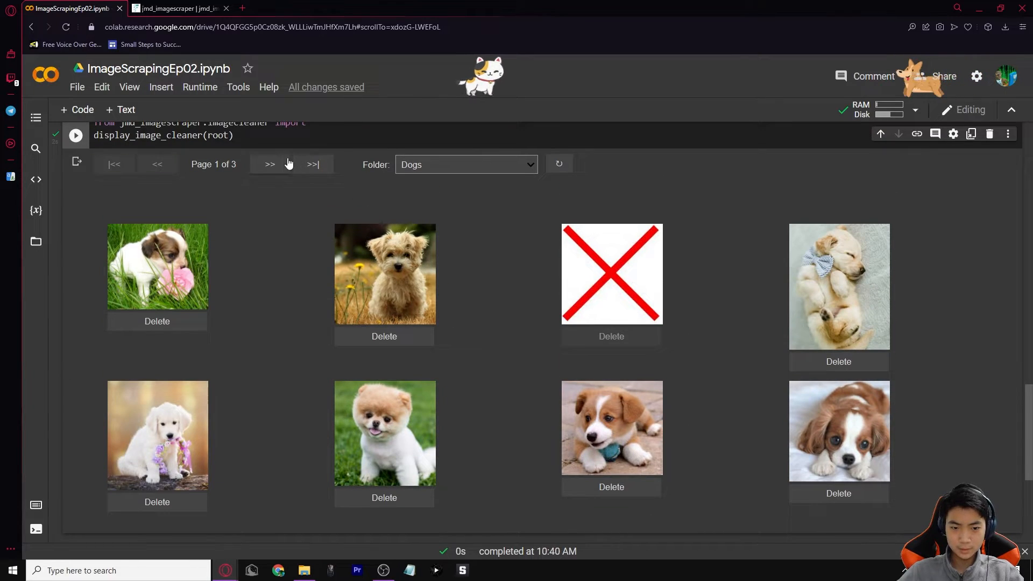
{"action": "left_click", "coordinate": [270, 164]}
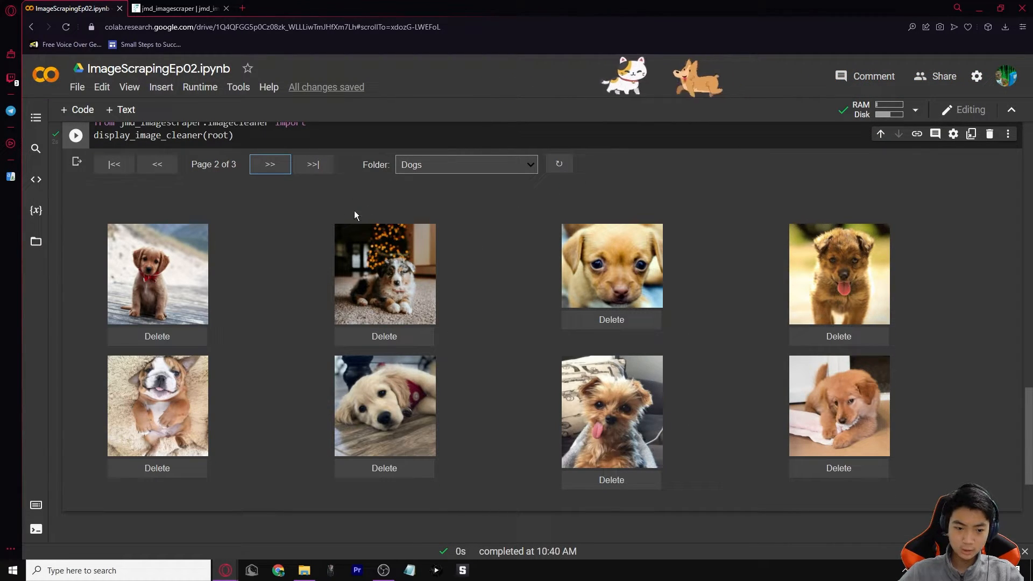
{"action": "mouse_move", "coordinate": [349, 233]}
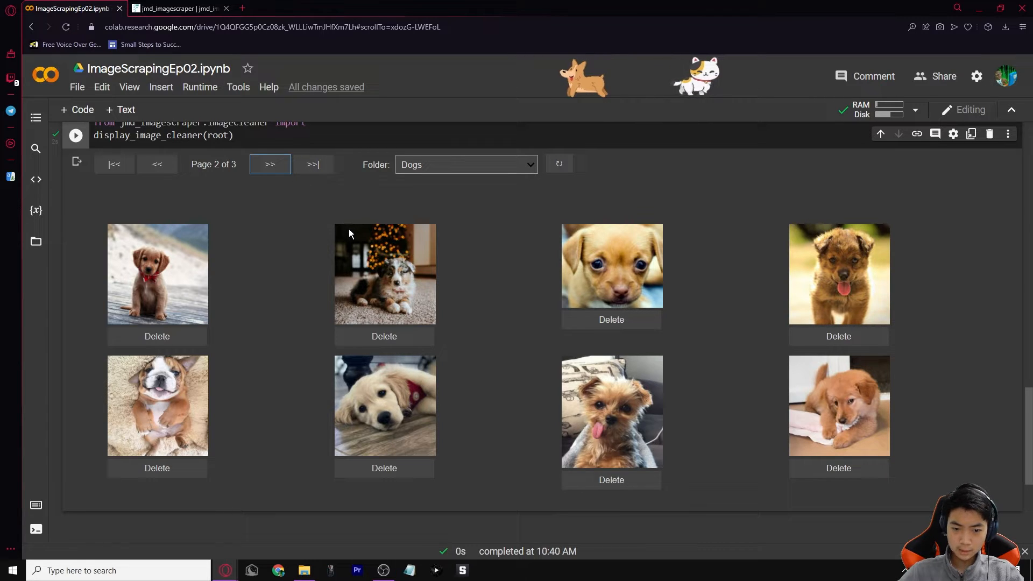
{"action": "left_click", "coordinate": [269, 164]}
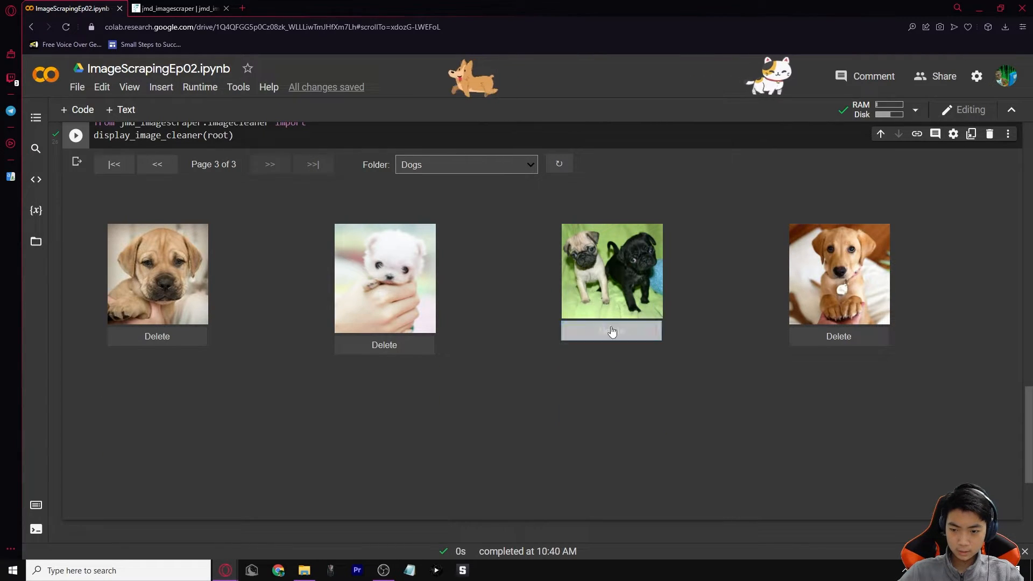
{"action": "left_click", "coordinate": [611, 330]}
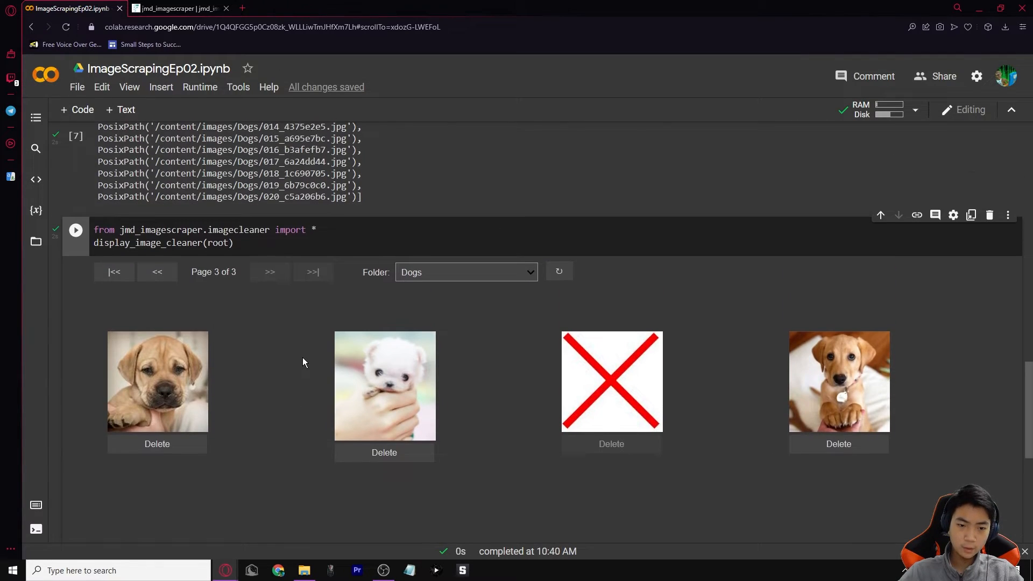
Step: Add a cell containing '!zip -r /content/ImagesfromColab.zip /content/images'
{"action": "scroll", "scroll_direction": "down", "scroll_amount": 3}
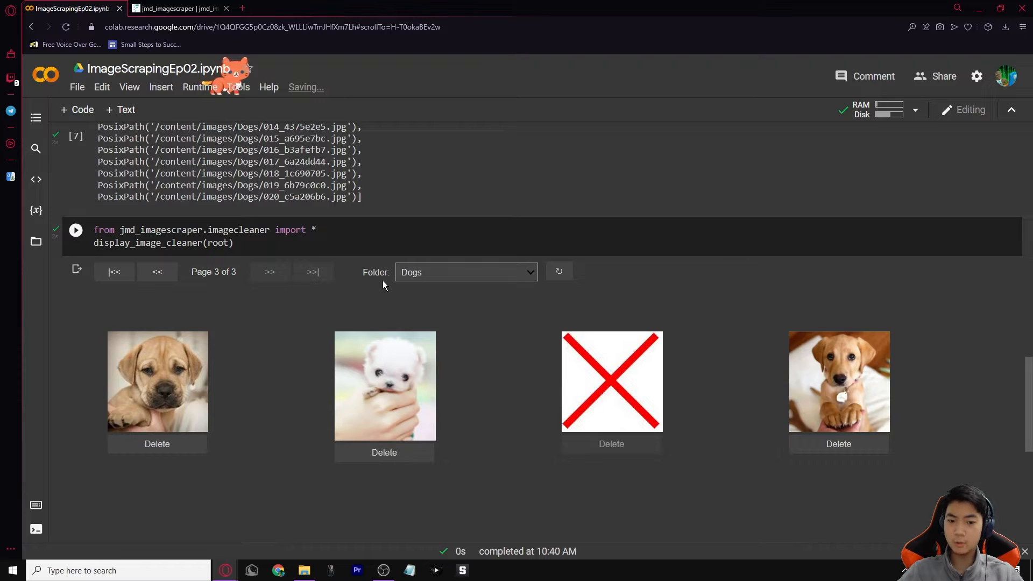
{"action": "scroll", "scroll_direction": "down", "scroll_amount": 3}
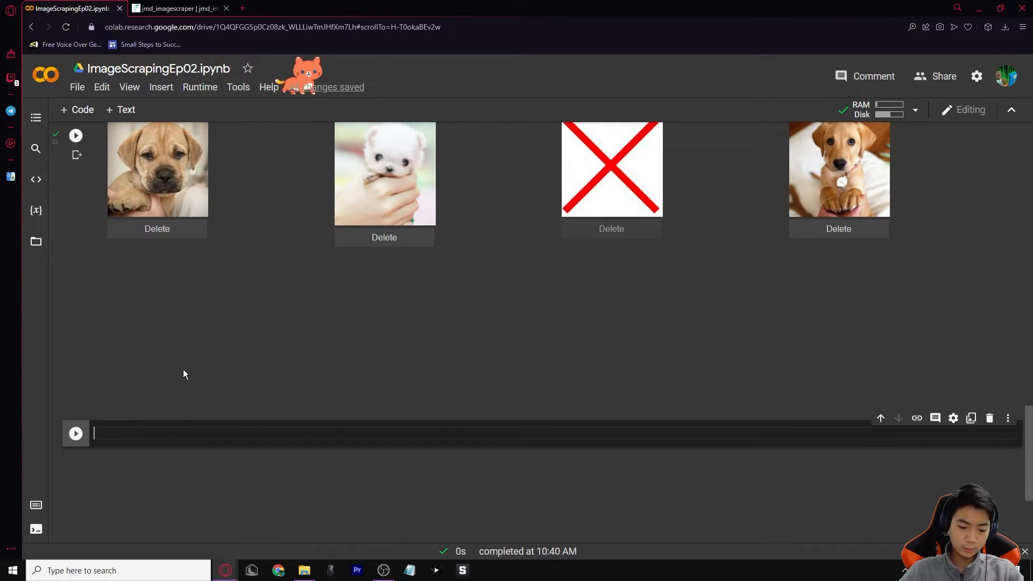
{"action": "type", "text": "!zip -r /content/ImagesfromColab.zip /content/images"}
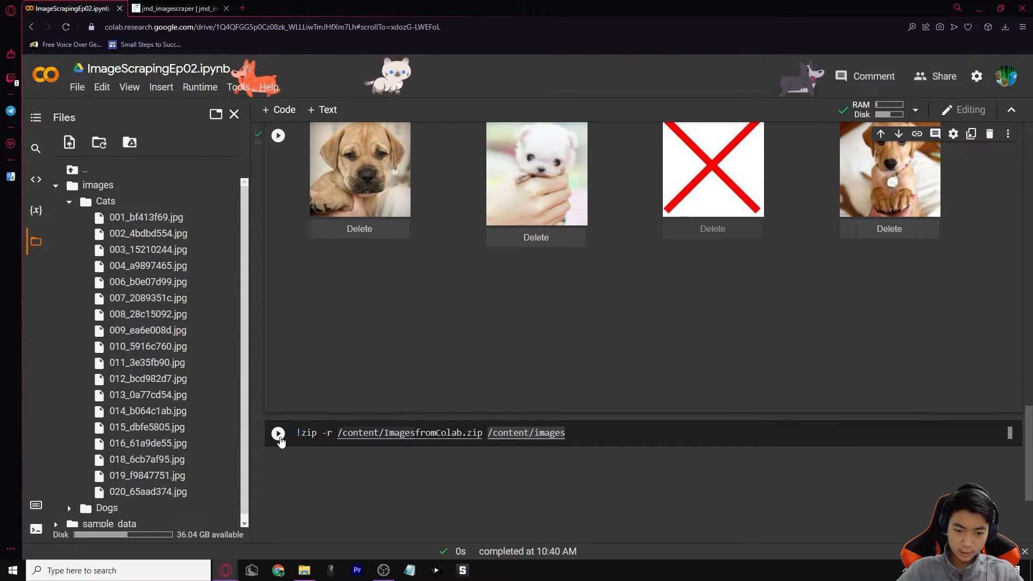
Step: Run the zip cell and download ImagesfromColab.zip from the Files panel
{"action": "left_click", "coordinate": [278, 432]}
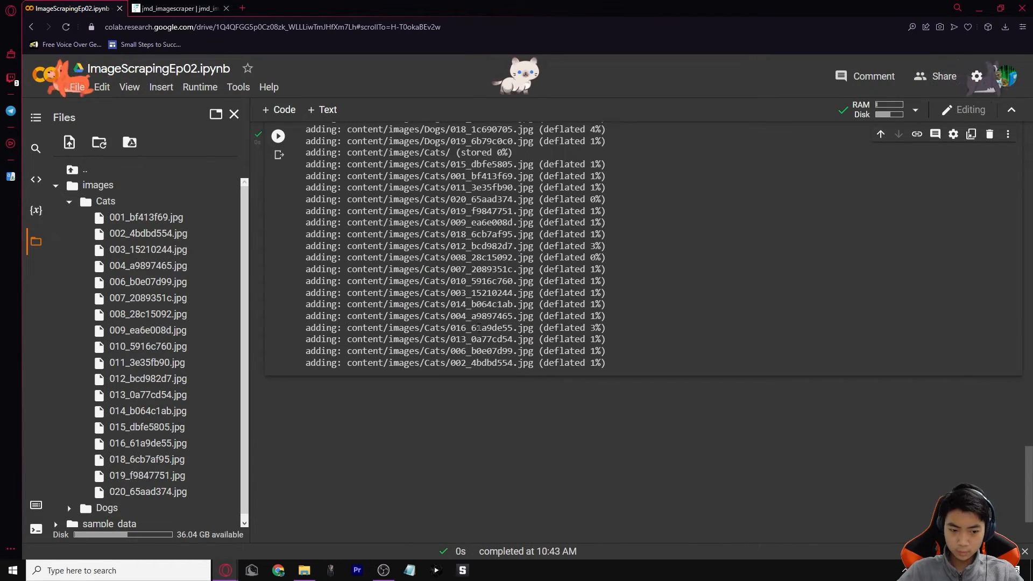
{"action": "mouse_move", "coordinate": [233, 114]}
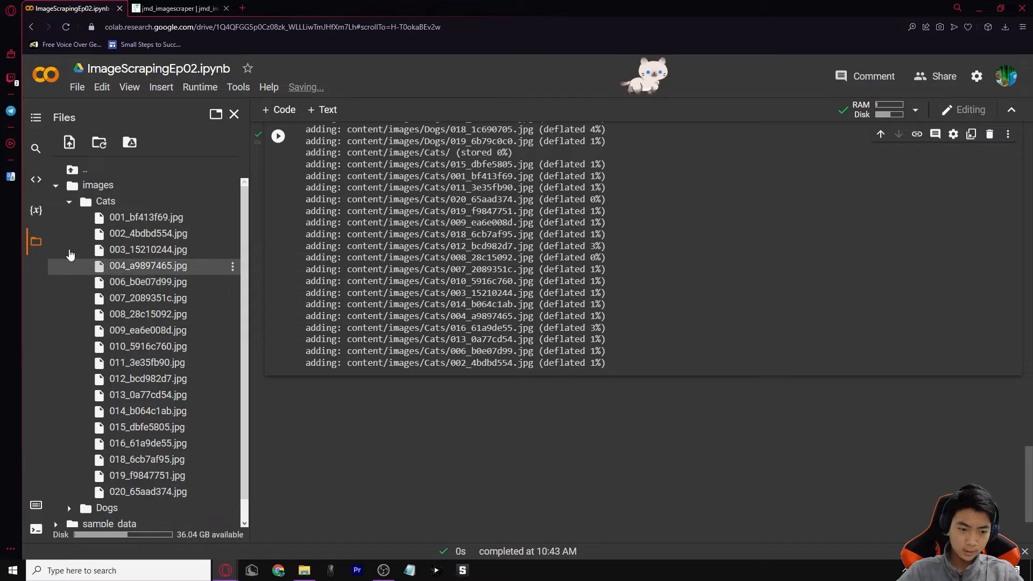
{"action": "left_click", "coordinate": [68, 185]}
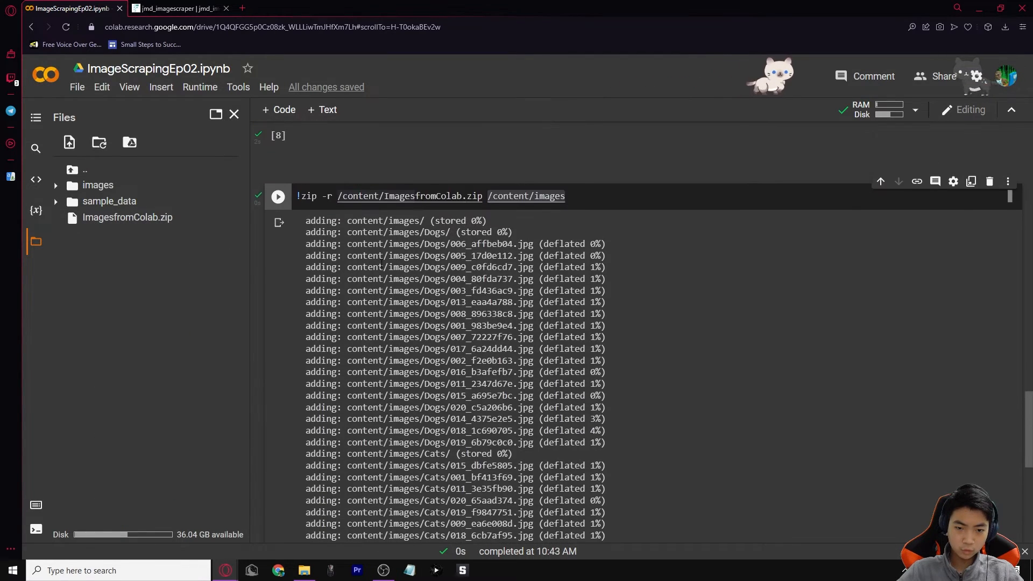
{"action": "double_click", "coordinate": [427, 325]}
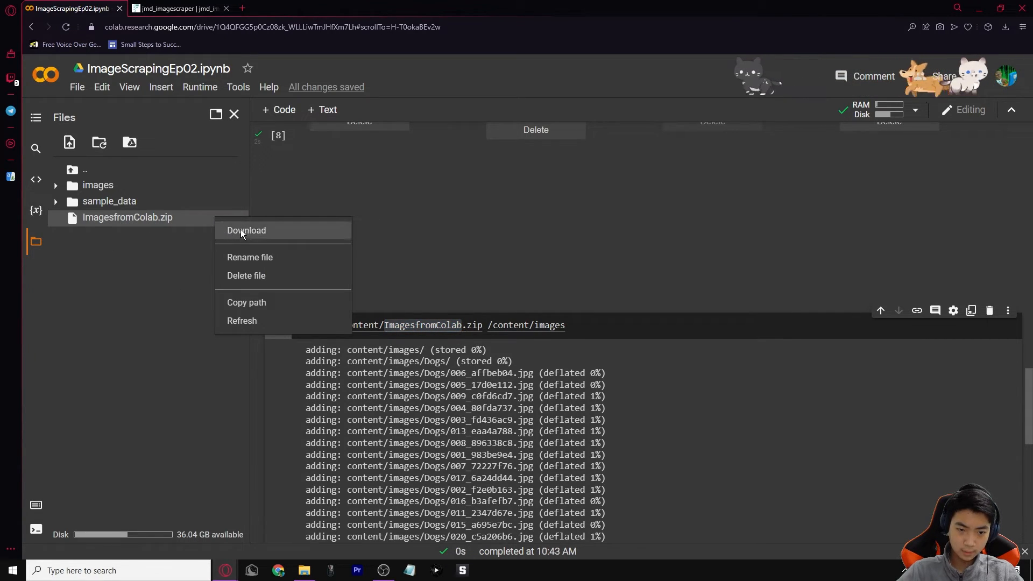
{"action": "left_click", "coordinate": [246, 229]}
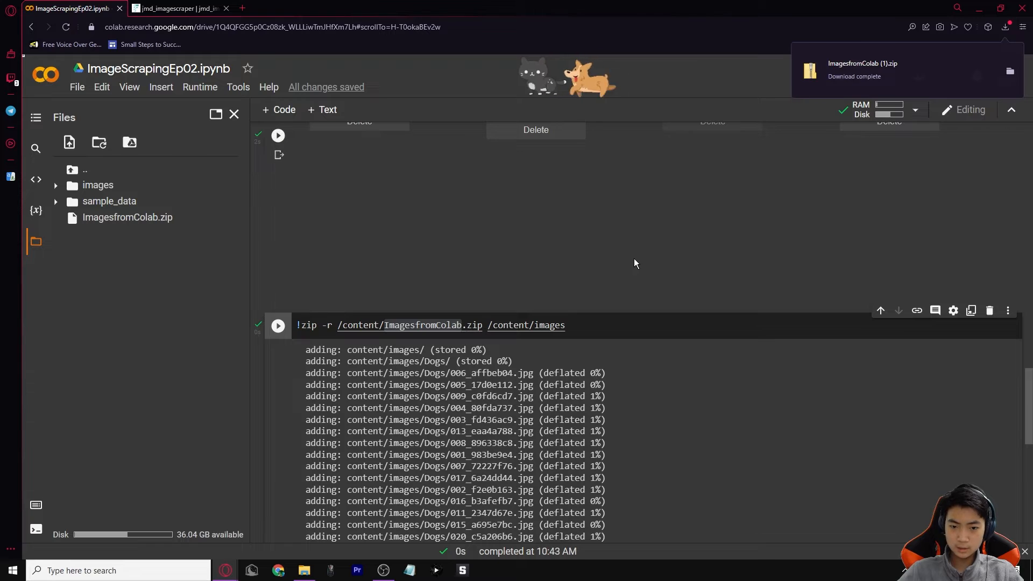
{"action": "scroll", "scroll_direction": "down", "scroll_amount": 3}
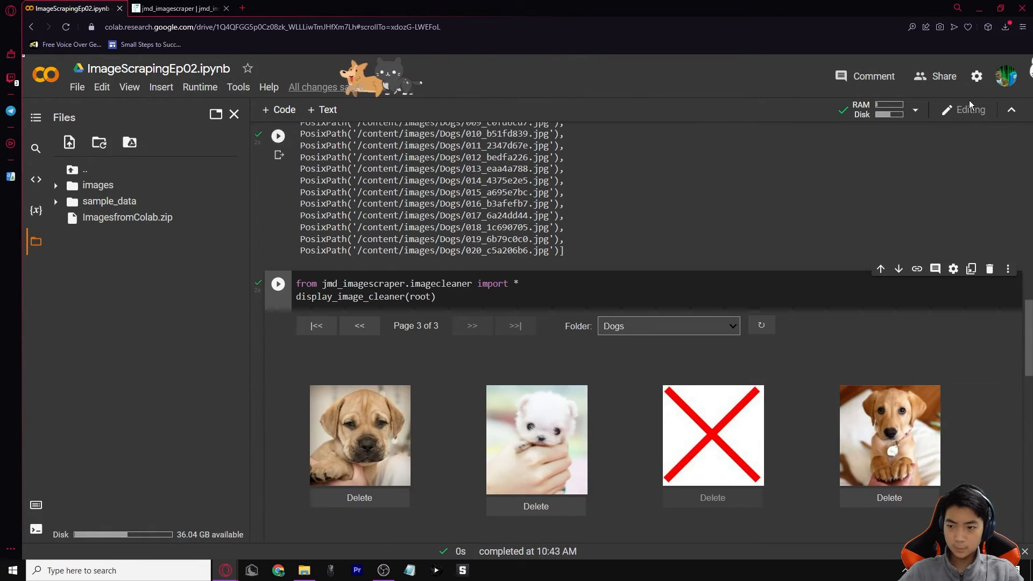
Step: Open the downloaded zip, browse to content > images > Cats, and preview 009_ea6e008d.jpg
{"action": "left_click", "coordinate": [1011, 27]}
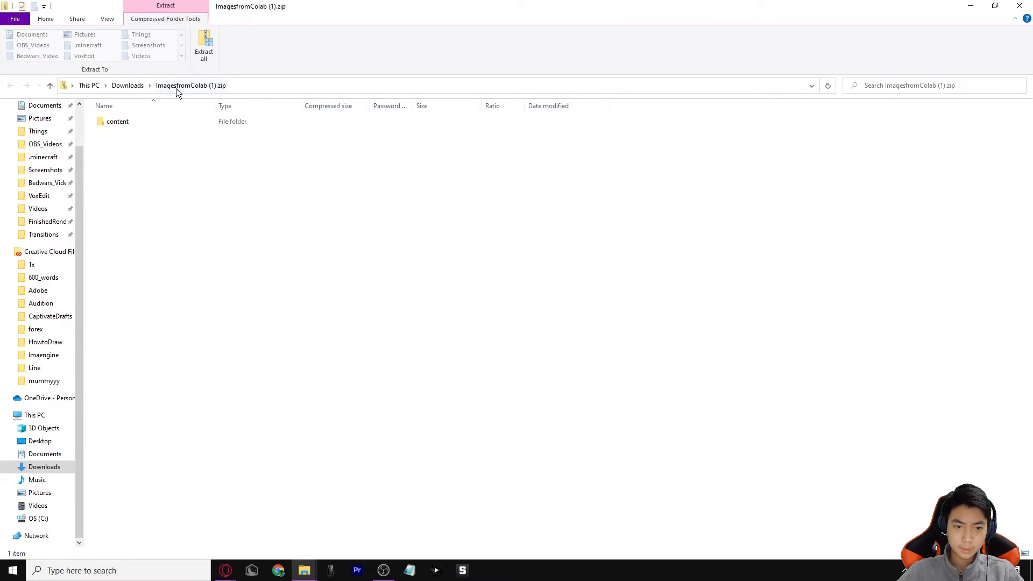
{"action": "double_click", "coordinate": [117, 121]}
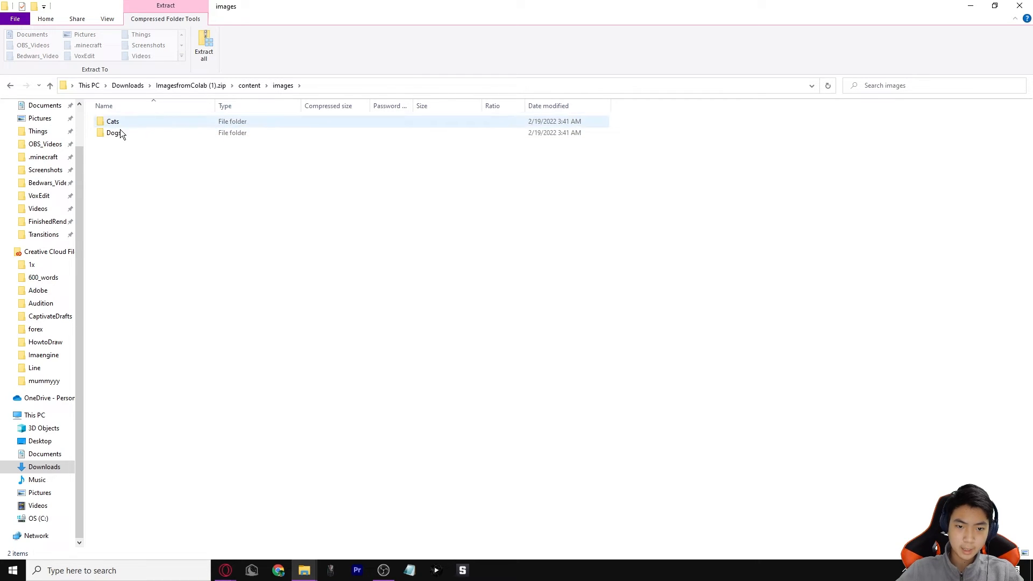
{"action": "left_click", "coordinate": [114, 132]}
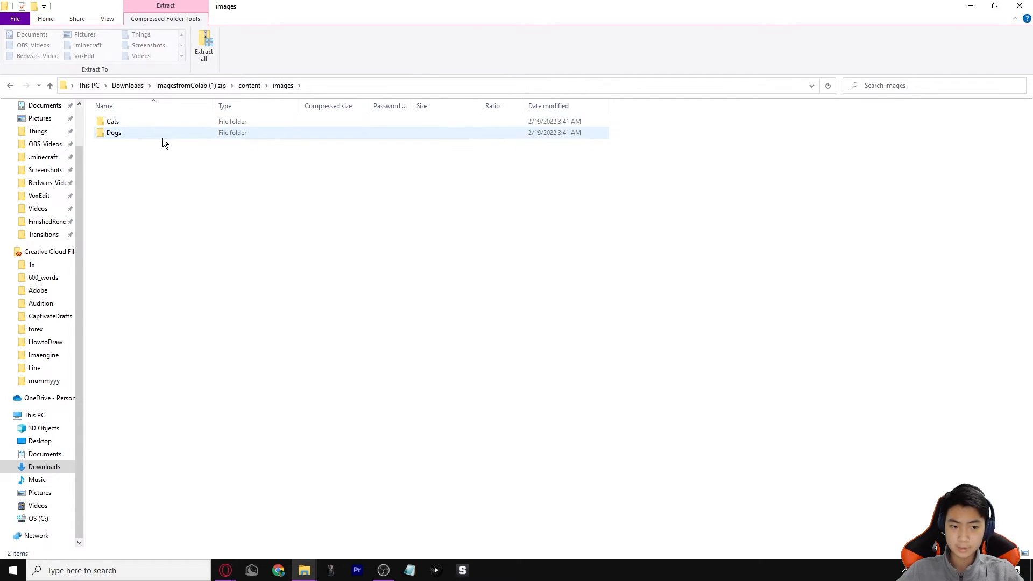
{"action": "double_click", "coordinate": [112, 121]}
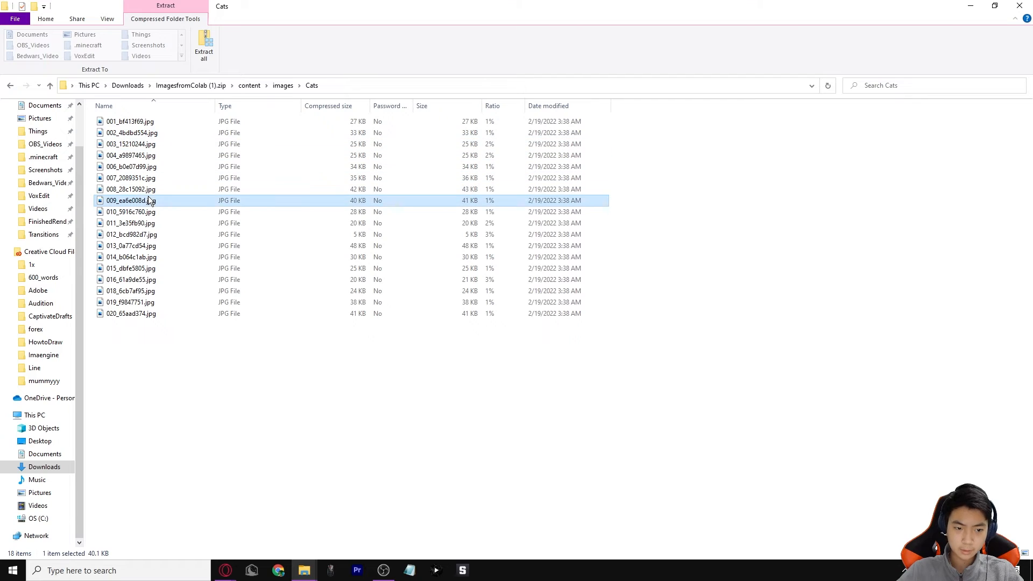
{"action": "double_click", "coordinate": [131, 200]}
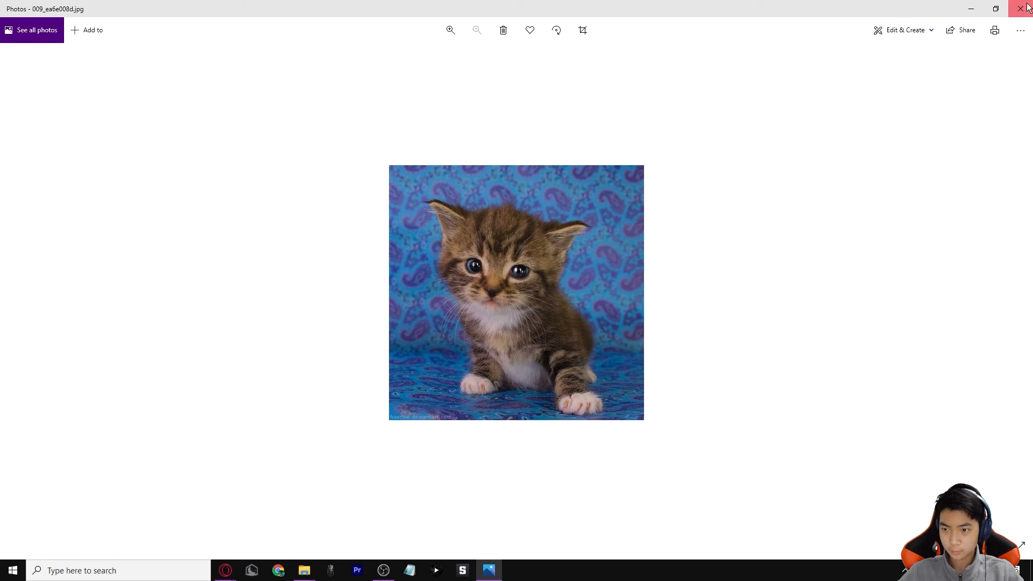
{"action": "left_click", "coordinate": [1026, 9]}
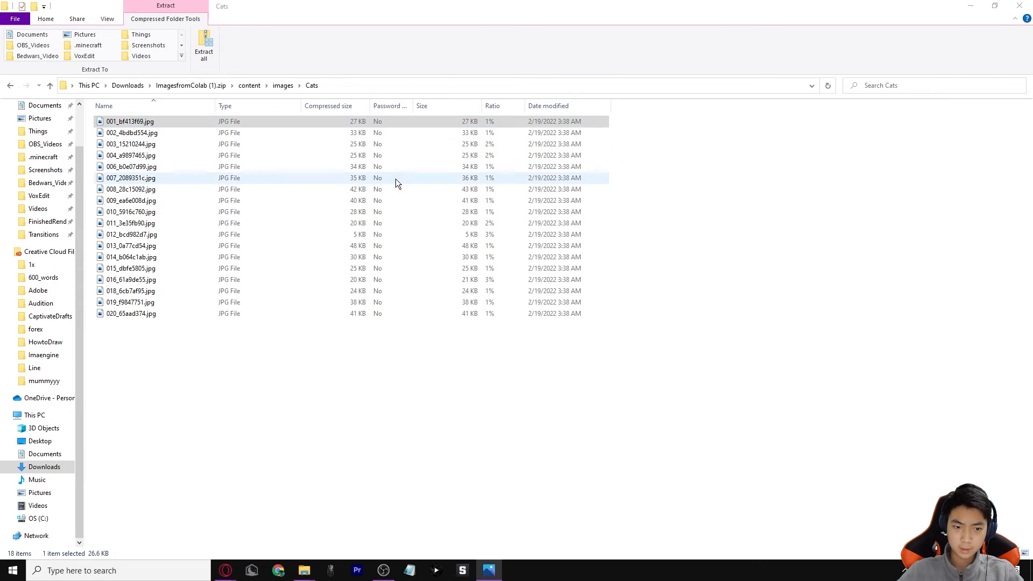
{"action": "left_click", "coordinate": [130, 121]}
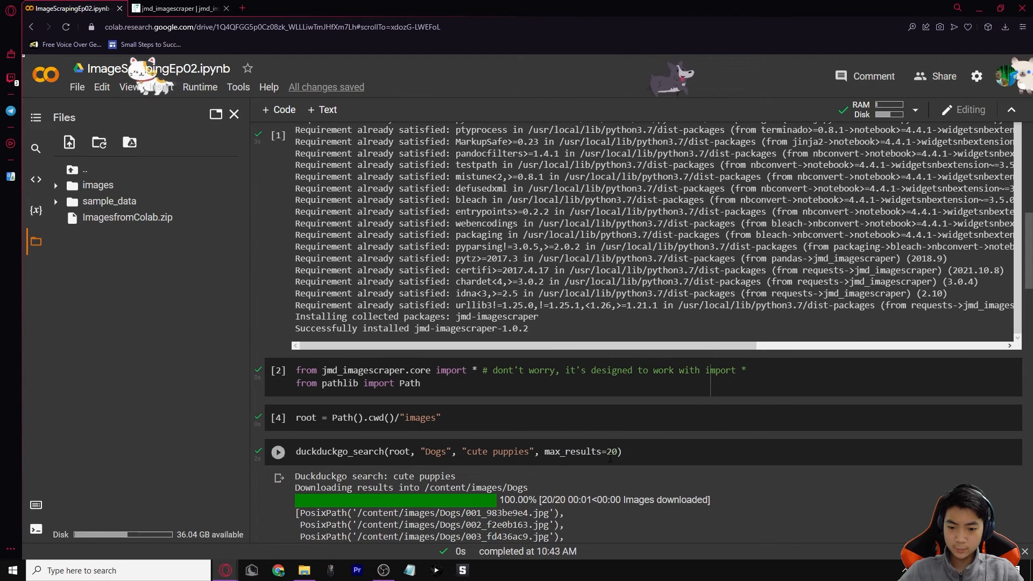
Step: Change max_results in the puppy search cell from 20 to 1000
{"action": "type", "text": "100"}
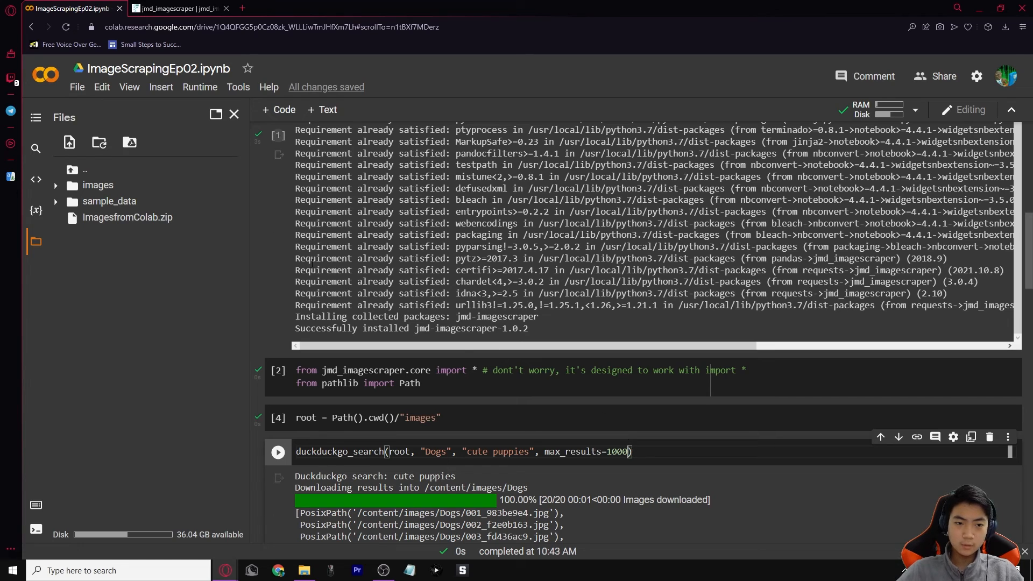
{"action": "left_click", "coordinate": [174, 8]}
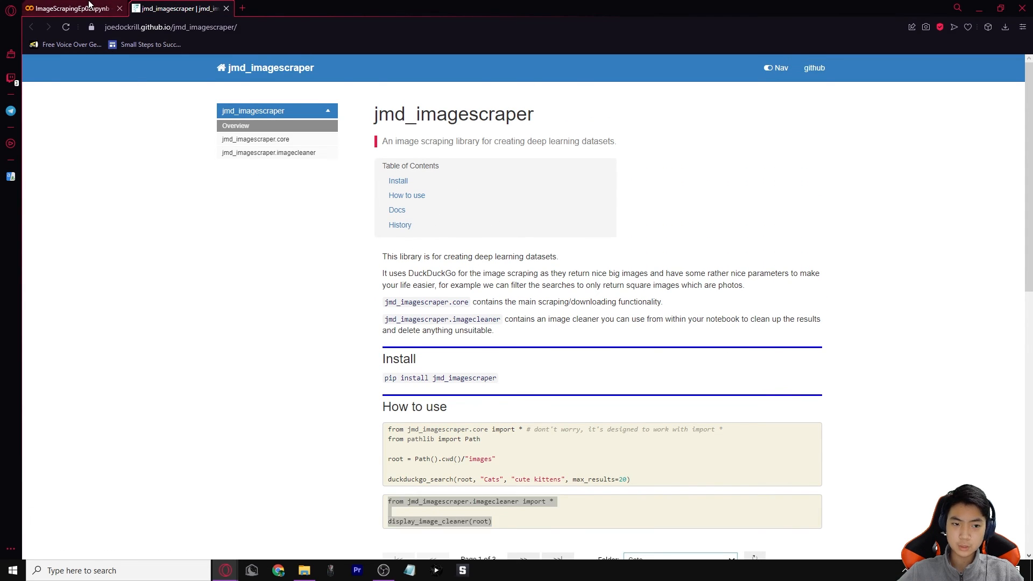
{"action": "left_click", "coordinate": [65, 8]}
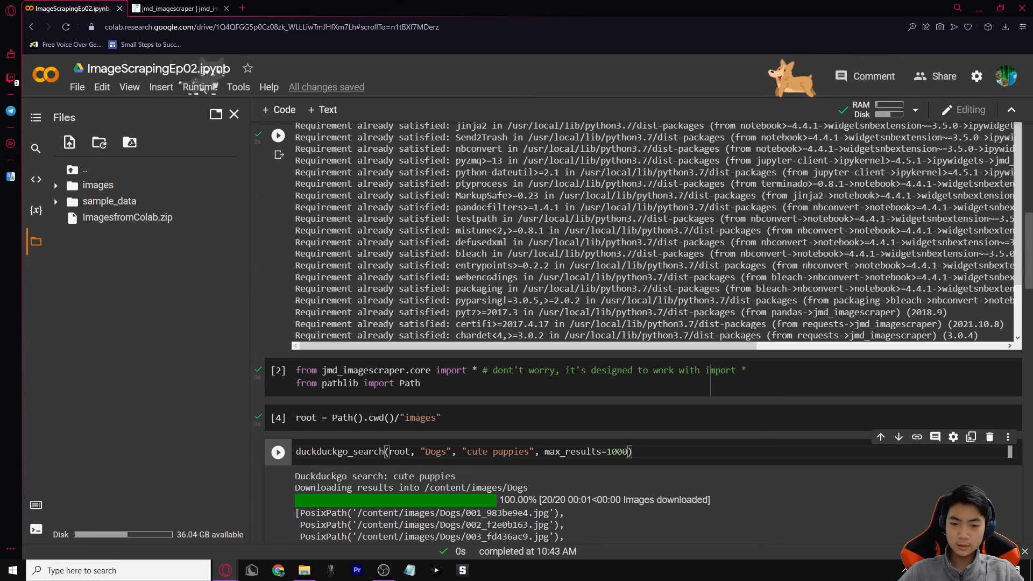